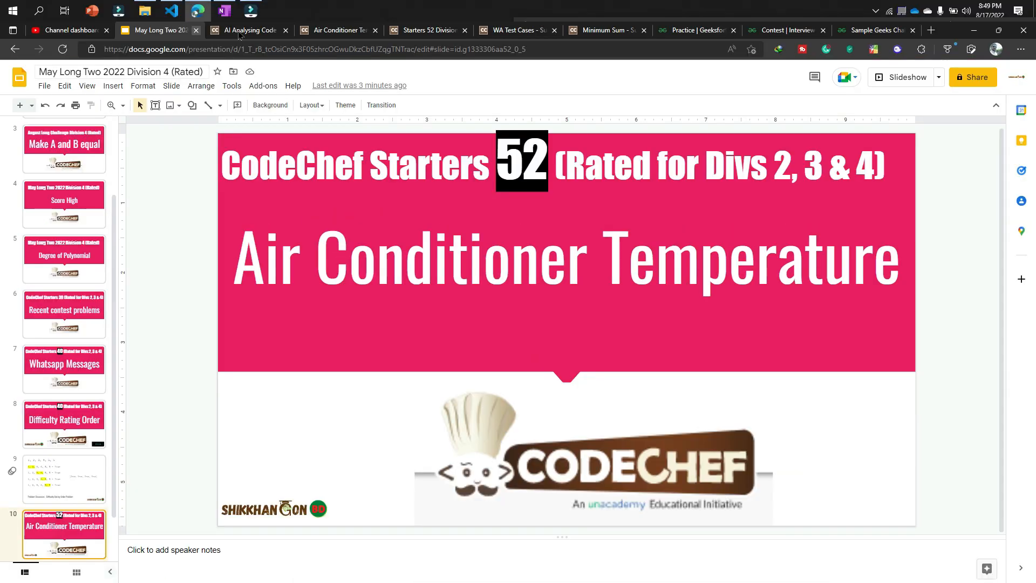
Step: Scroll through the OneNote problem statement, sample table and explanations to review them
{"action": "left_click", "coordinate": [224, 11]}
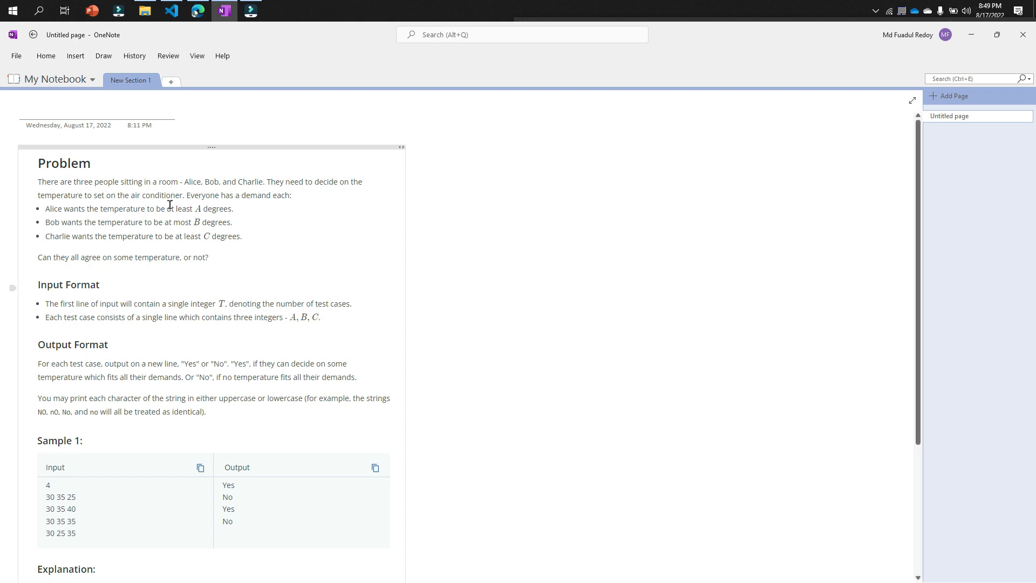
{"action": "mouse_move", "coordinate": [252, 194]}
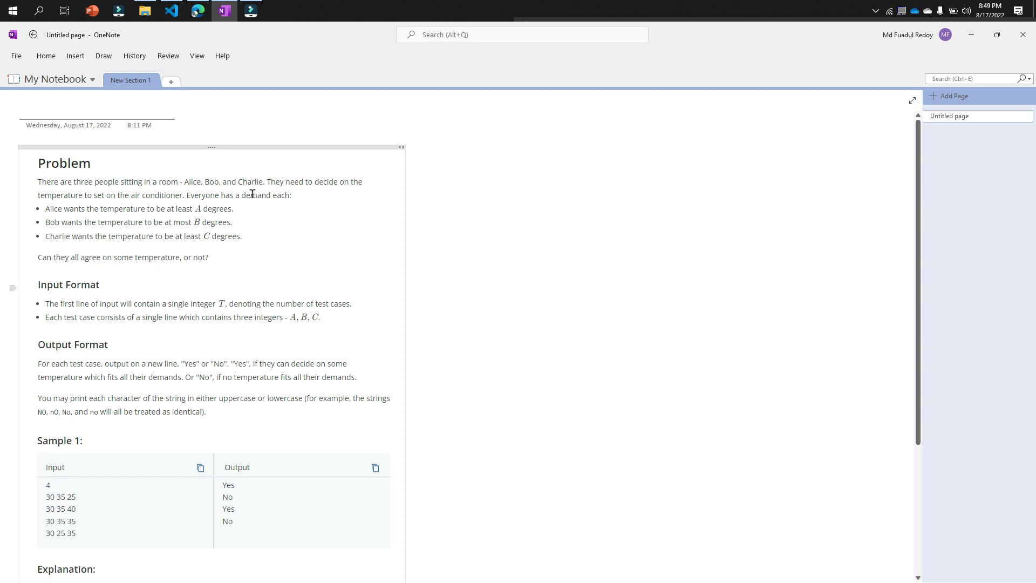
{"action": "mouse_move", "coordinate": [304, 183]}
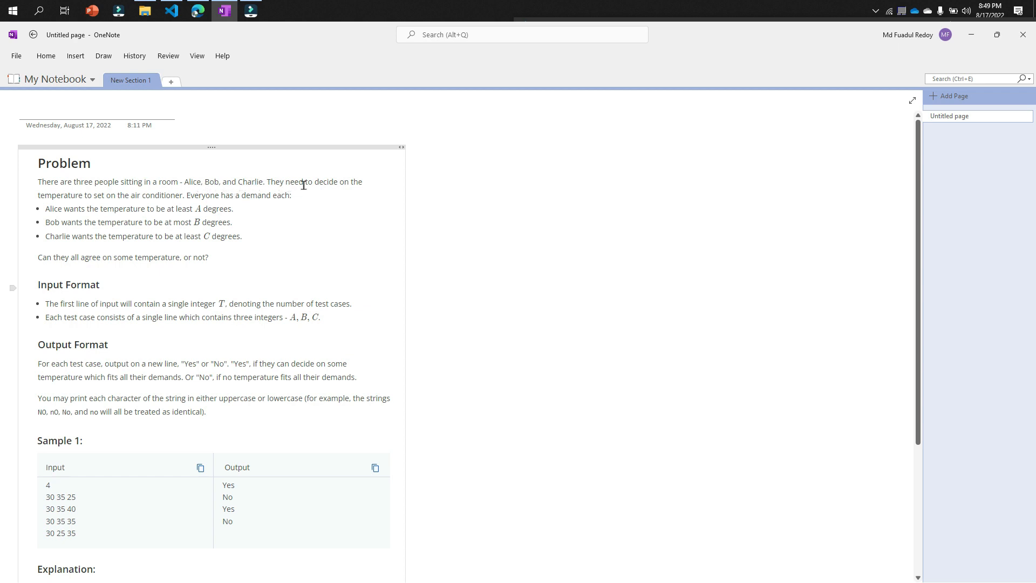
{"action": "mouse_move", "coordinate": [315, 194]}
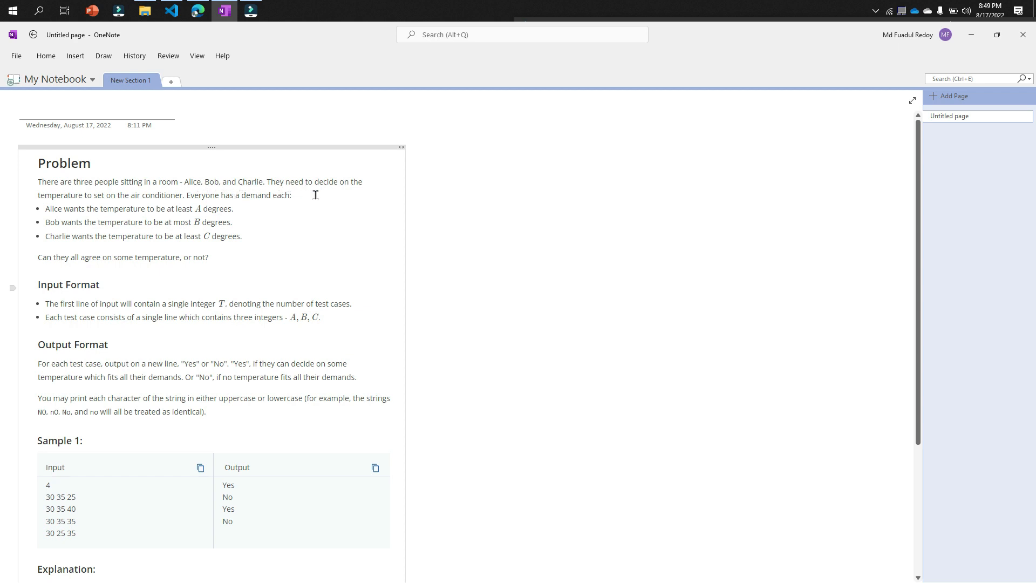
{"action": "mouse_move", "coordinate": [159, 198]}
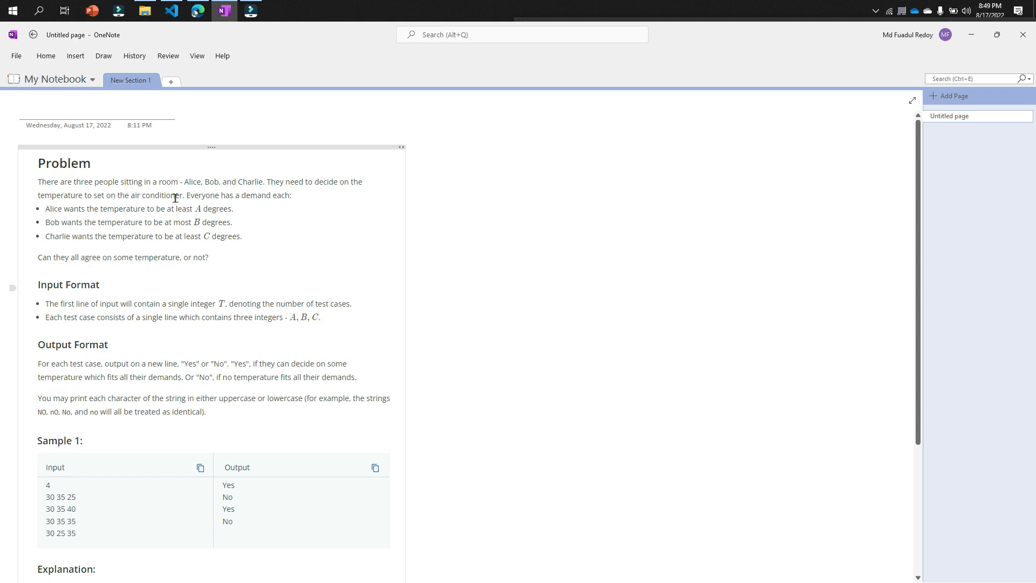
{"action": "mouse_move", "coordinate": [282, 225]}
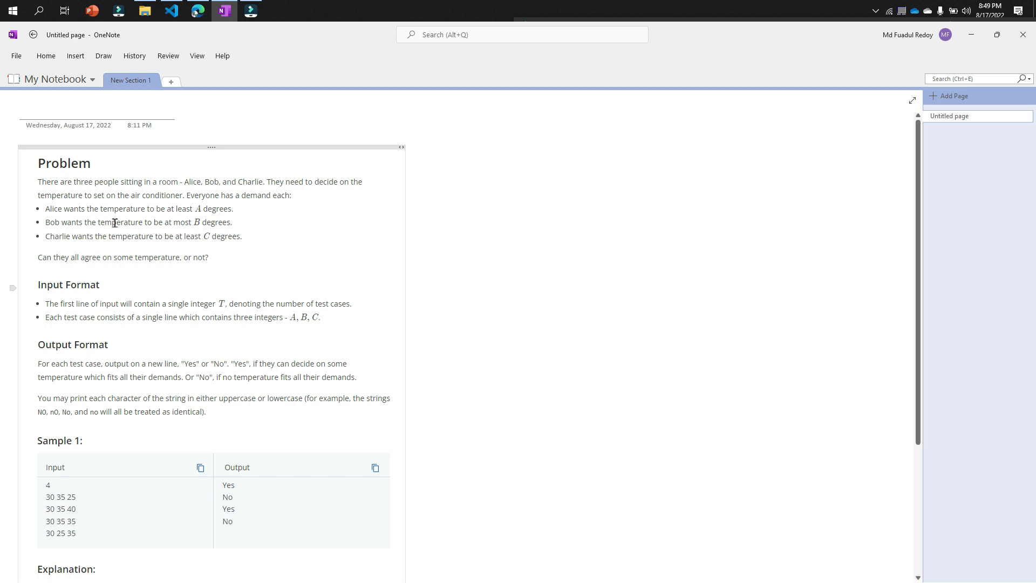
{"action": "mouse_move", "coordinate": [79, 213]}
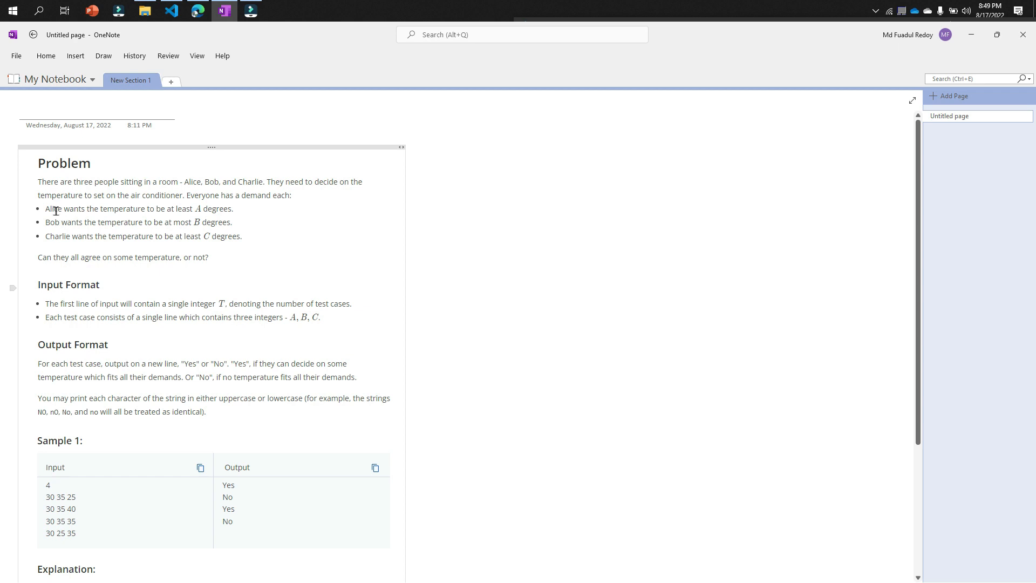
{"action": "mouse_move", "coordinate": [144, 209]}
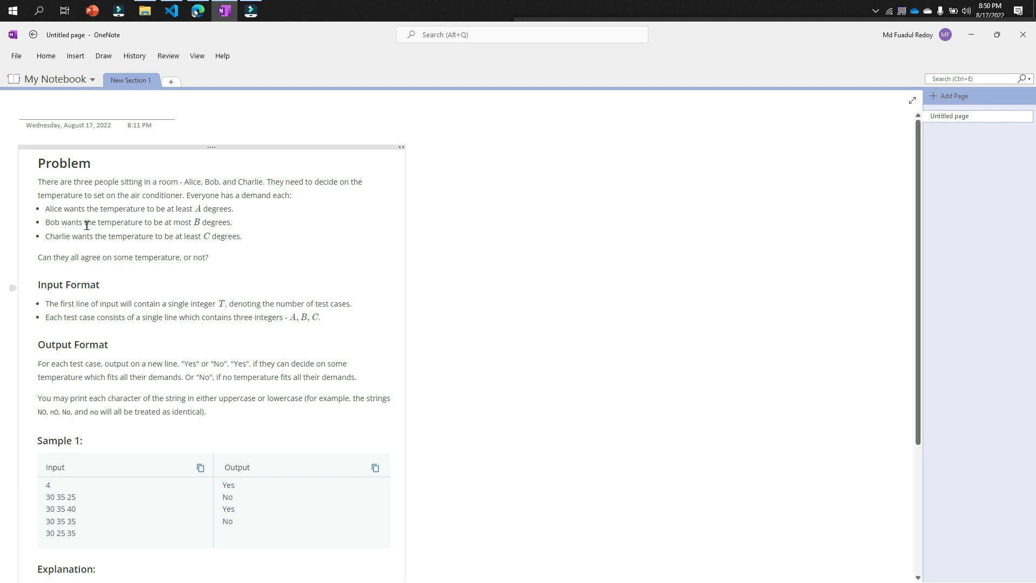
{"action": "mouse_move", "coordinate": [200, 229]}
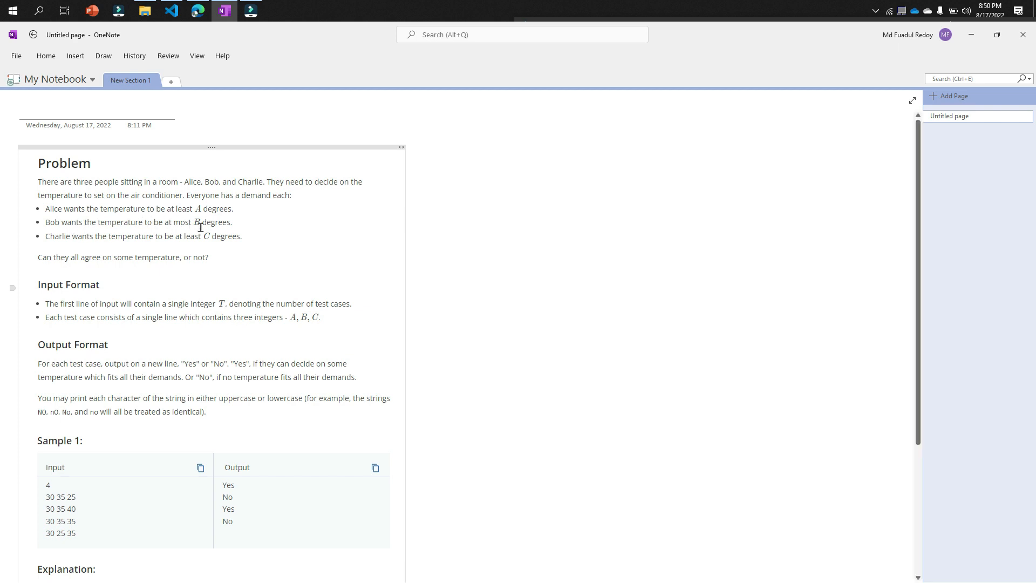
{"action": "mouse_move", "coordinate": [133, 251]}
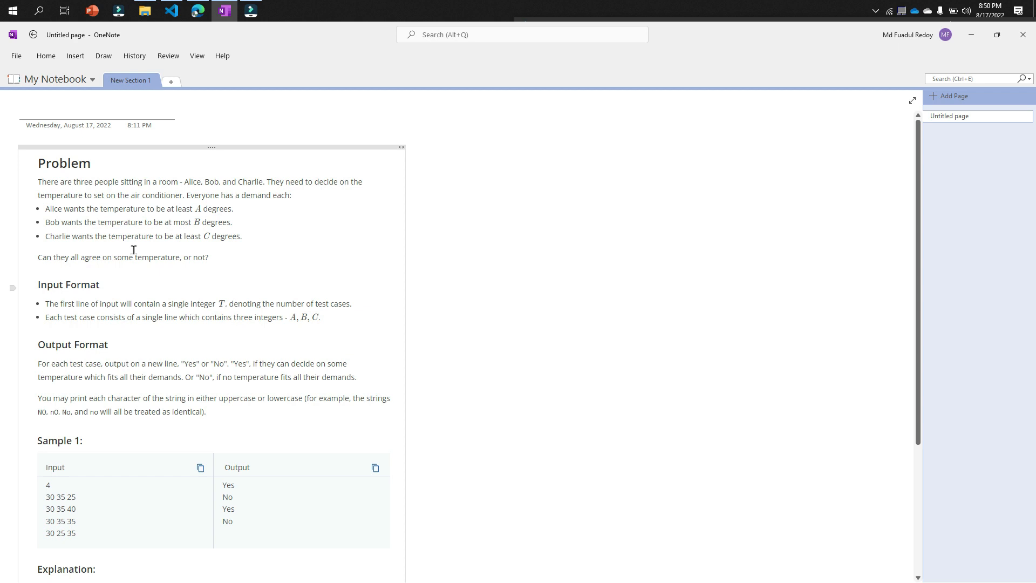
{"action": "mouse_move", "coordinate": [99, 243]}
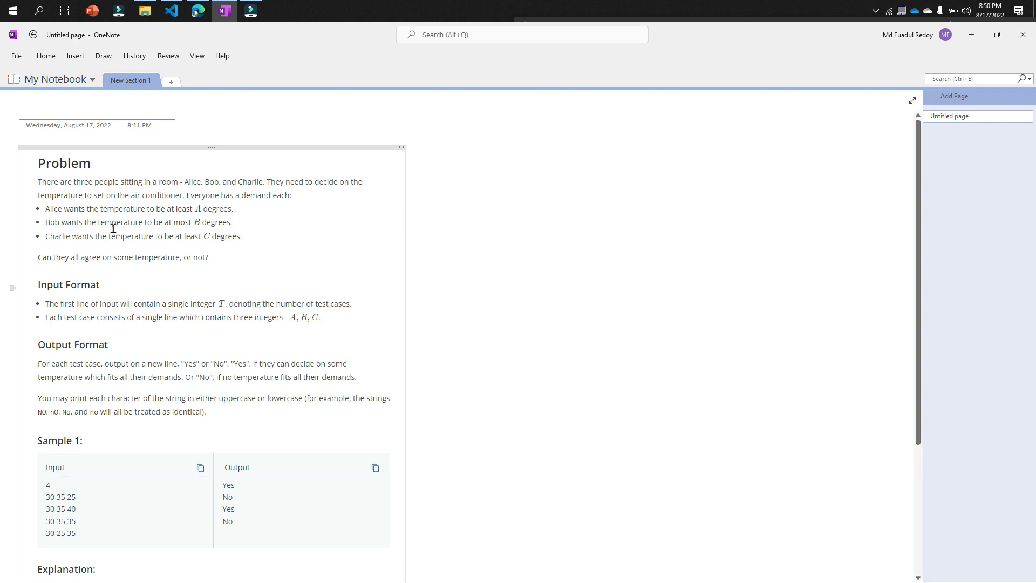
{"action": "mouse_move", "coordinate": [104, 267]}
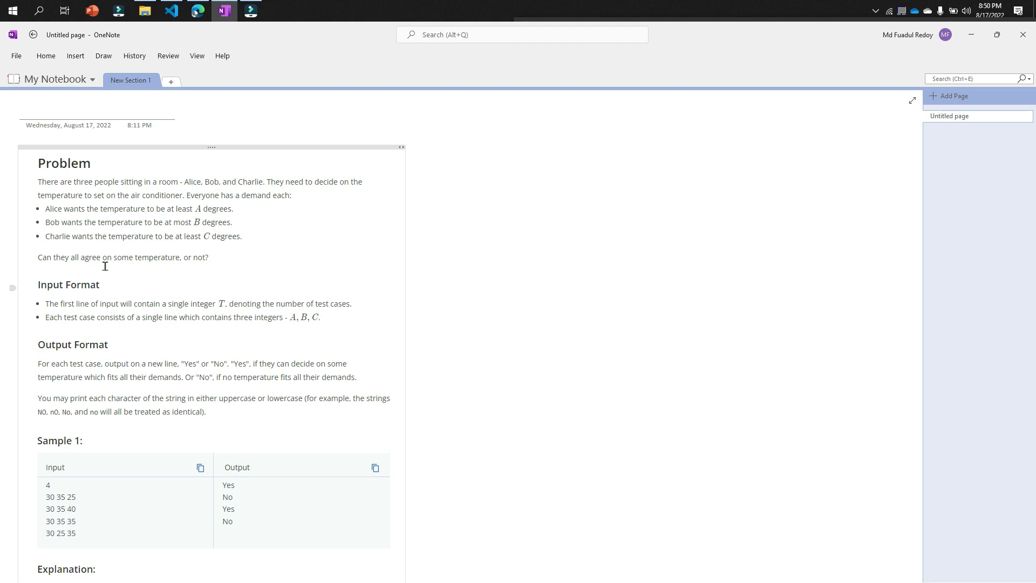
{"action": "scroll", "scroll_direction": "down", "scroll_amount": 3}
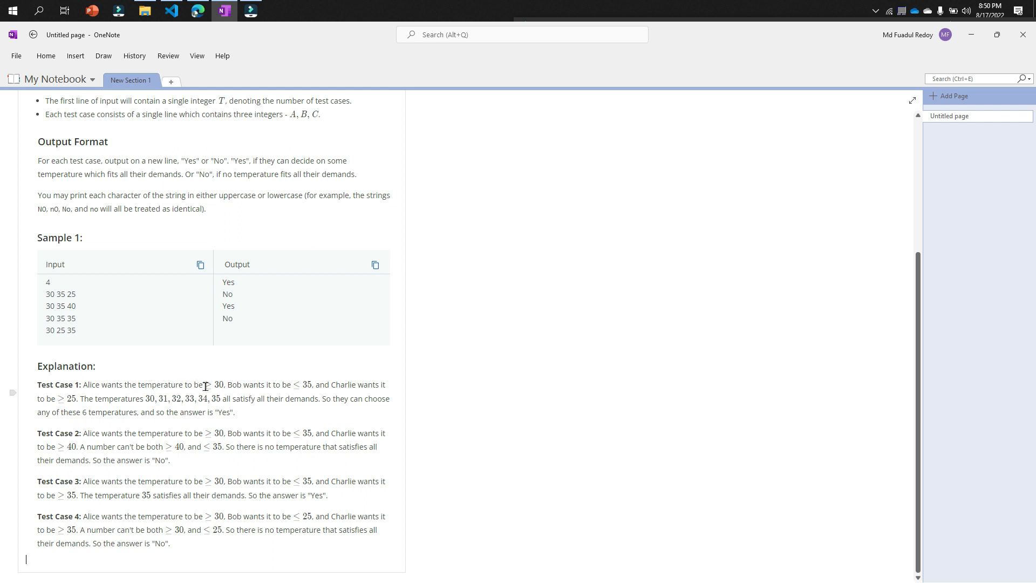
{"action": "mouse_move", "coordinate": [255, 385]}
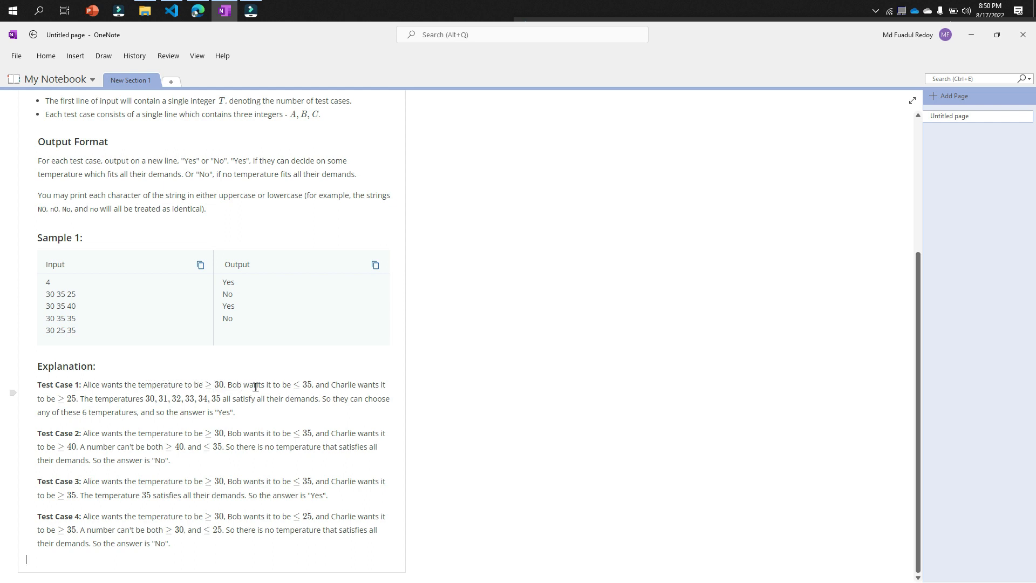
{"action": "mouse_move", "coordinate": [299, 385]}
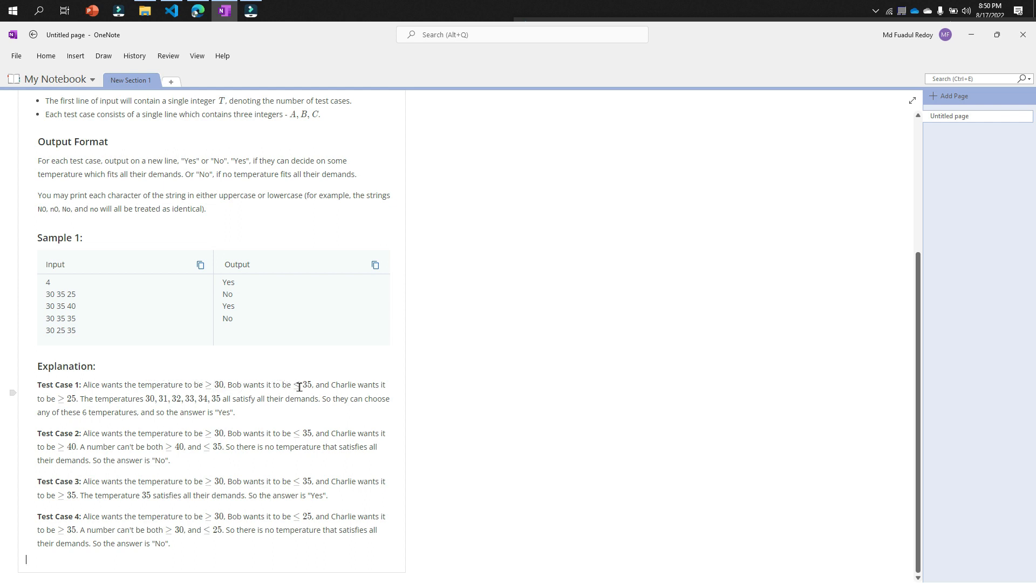
{"action": "mouse_move", "coordinate": [317, 384]}
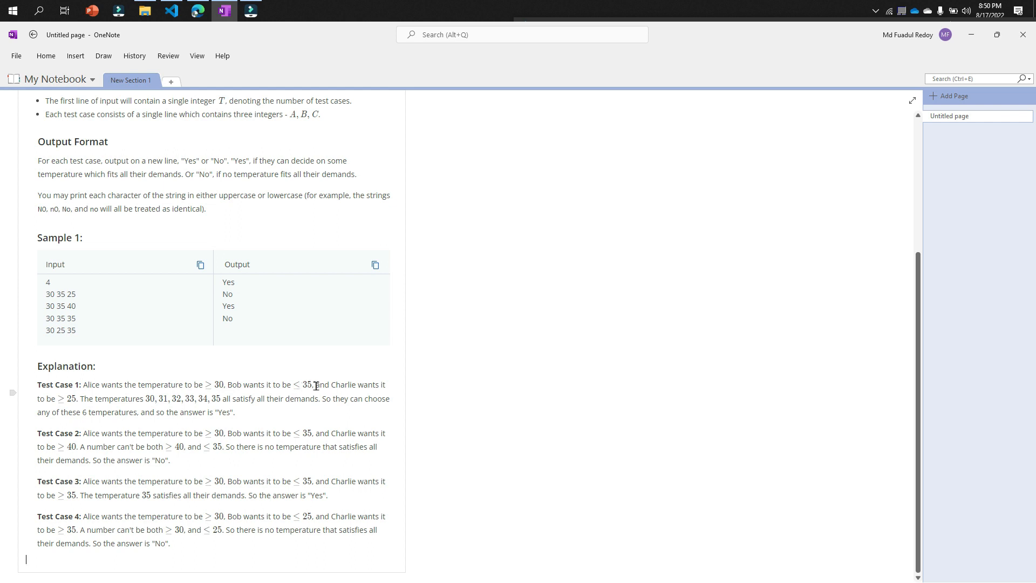
{"action": "mouse_move", "coordinate": [74, 399]}
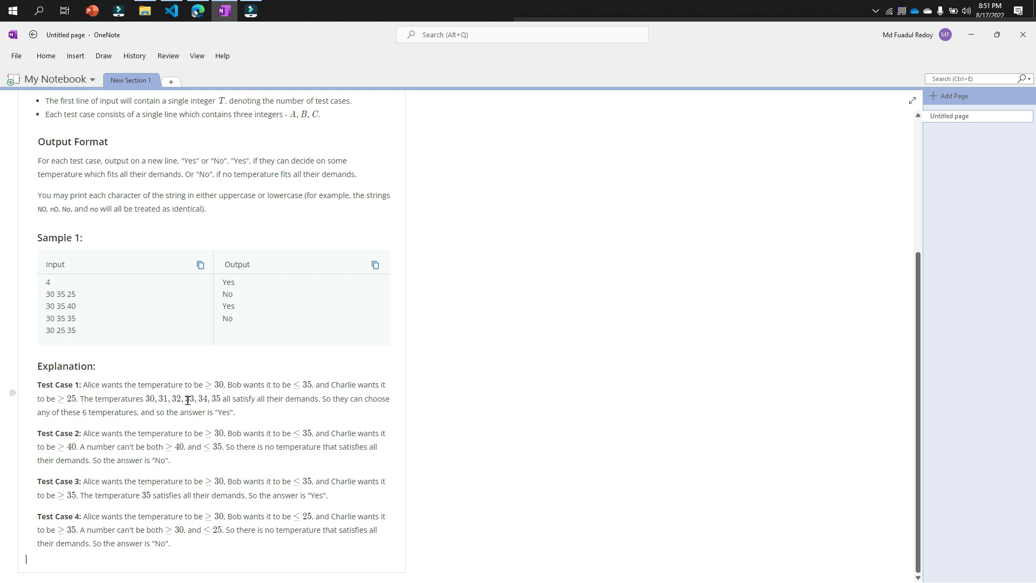
{"action": "mouse_move", "coordinate": [224, 398]}
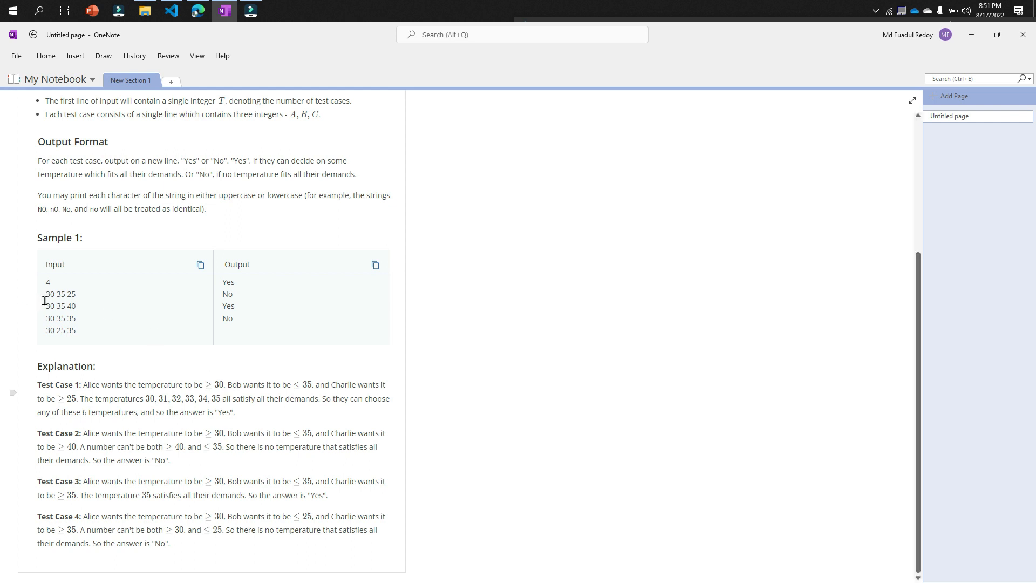
{"action": "mouse_move", "coordinate": [75, 298]}
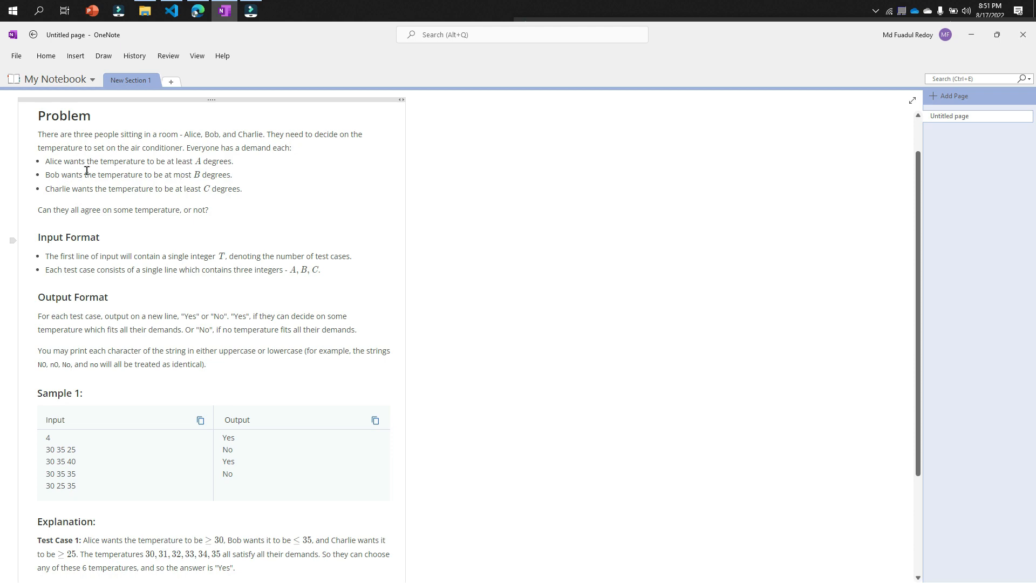
{"action": "scroll", "scroll_direction": "down", "scroll_amount": 3}
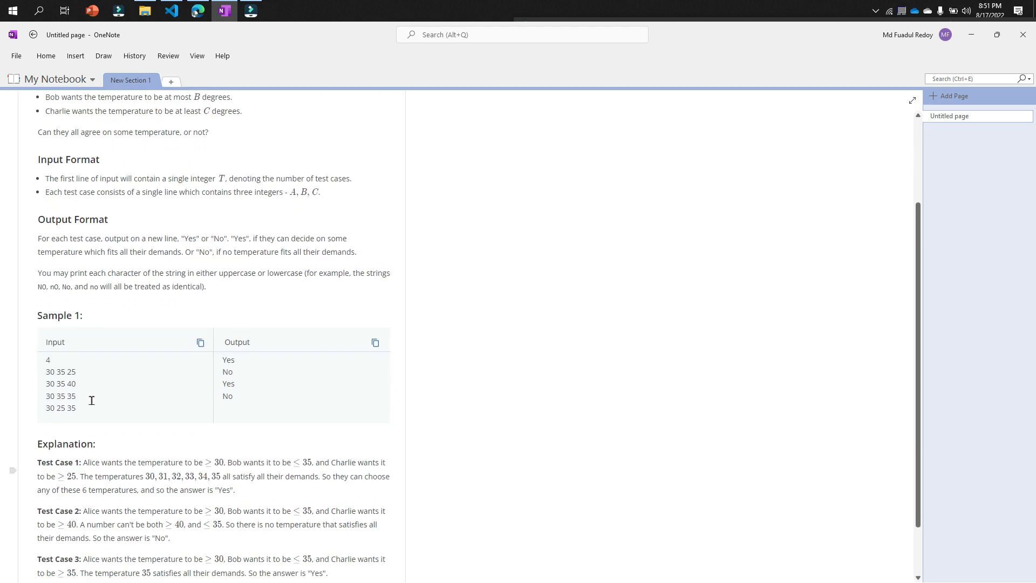
{"action": "scroll", "scroll_direction": "down", "scroll_amount": 3}
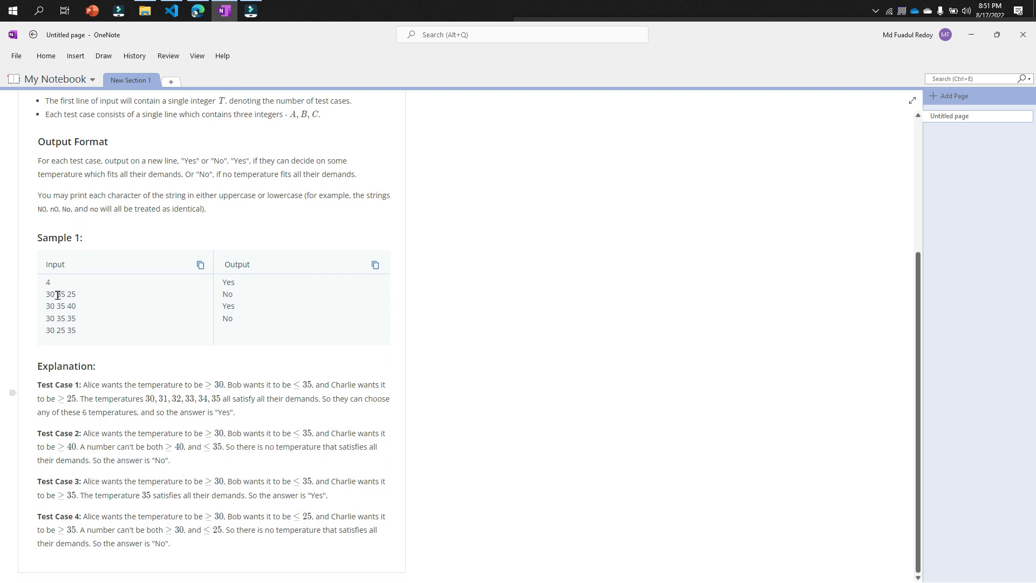
{"action": "scroll", "scroll_direction": "up", "scroll_amount": 3}
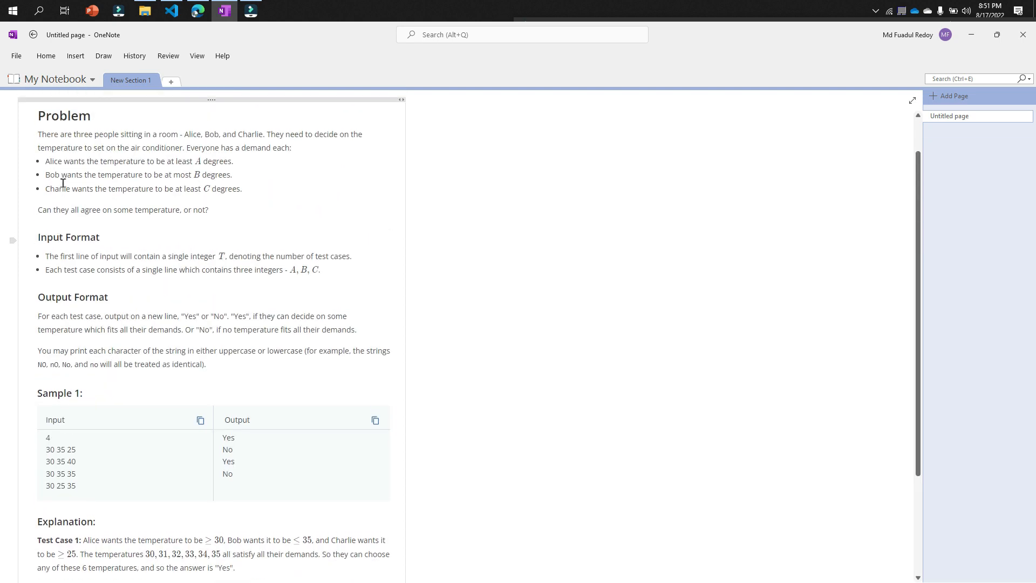
{"action": "scroll", "scroll_direction": "down", "scroll_amount": 3}
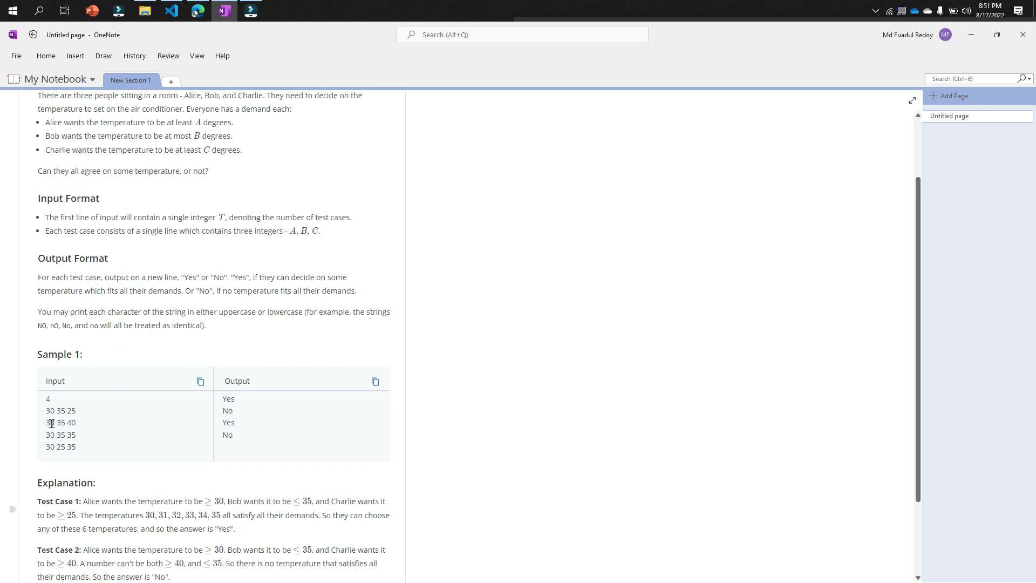
{"action": "mouse_move", "coordinate": [54, 158]}
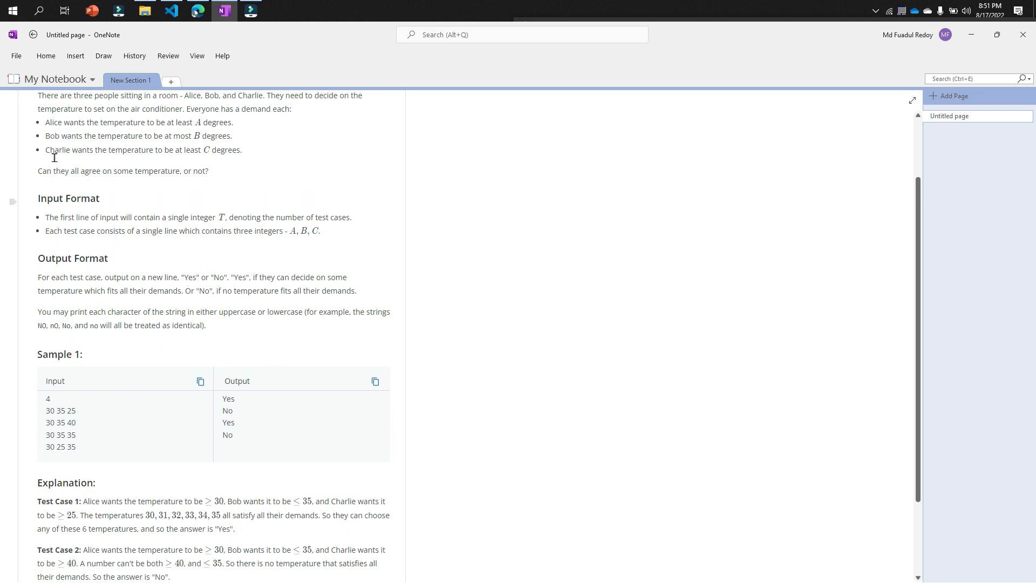
{"action": "mouse_move", "coordinate": [123, 414]}
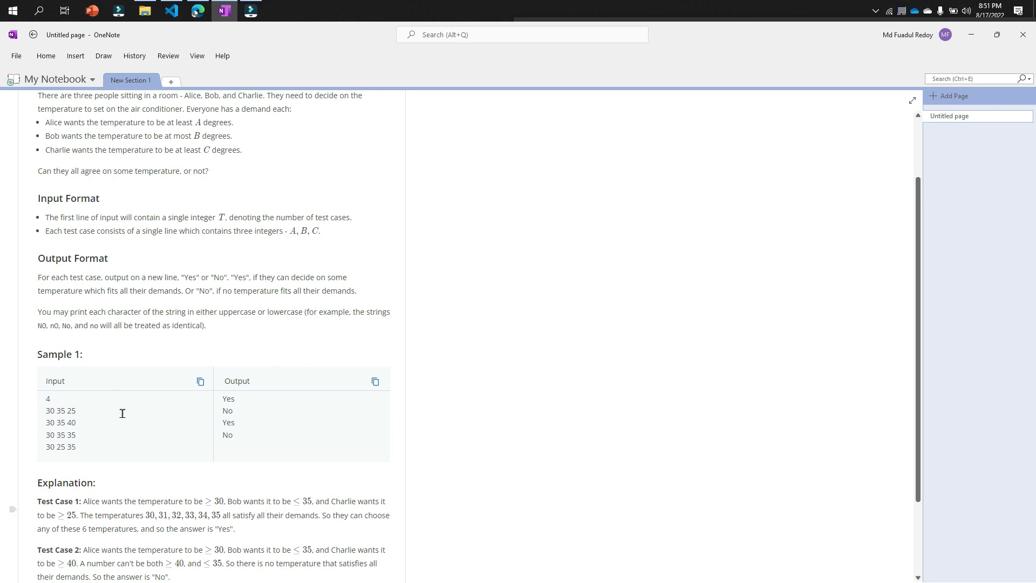
{"action": "mouse_move", "coordinate": [104, 414]}
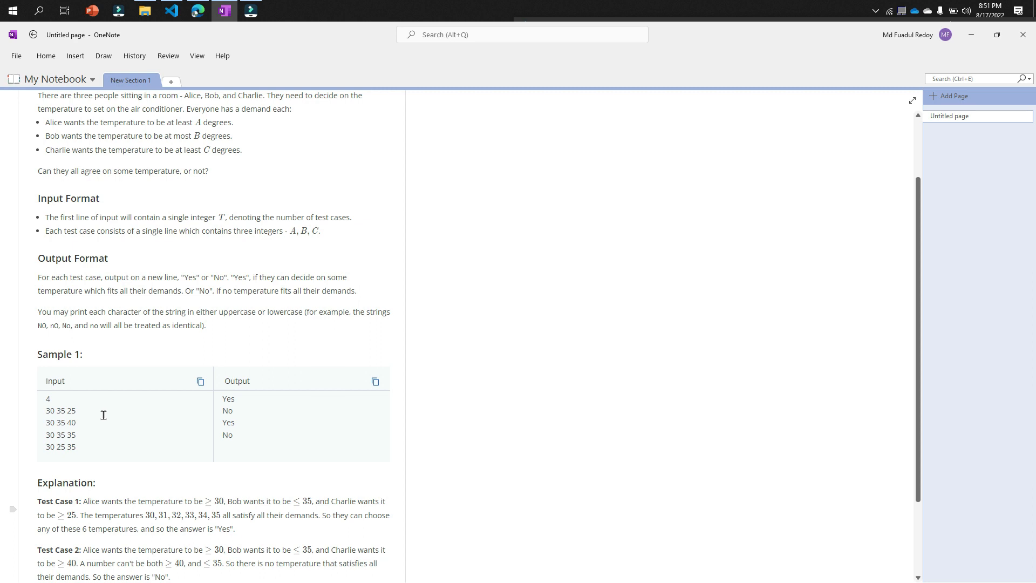
{"action": "scroll", "scroll_direction": "down", "scroll_amount": 3}
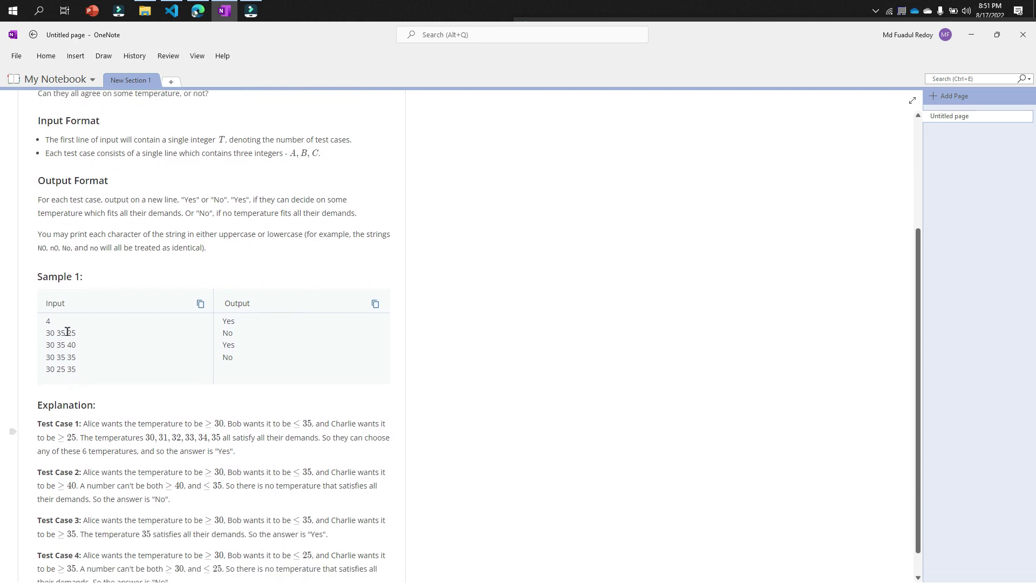
{"action": "mouse_move", "coordinate": [80, 332]}
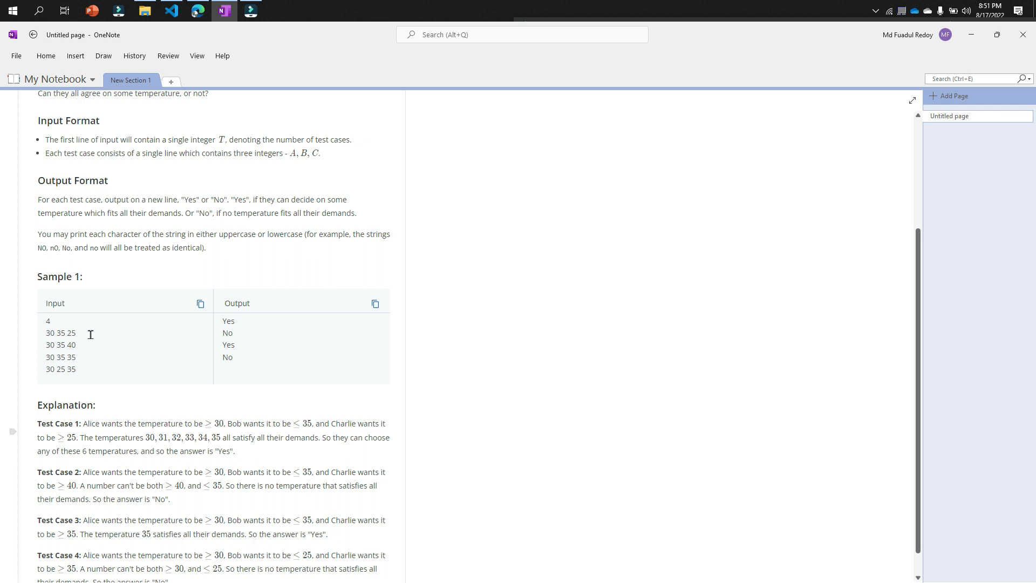
{"action": "mouse_move", "coordinate": [78, 334]}
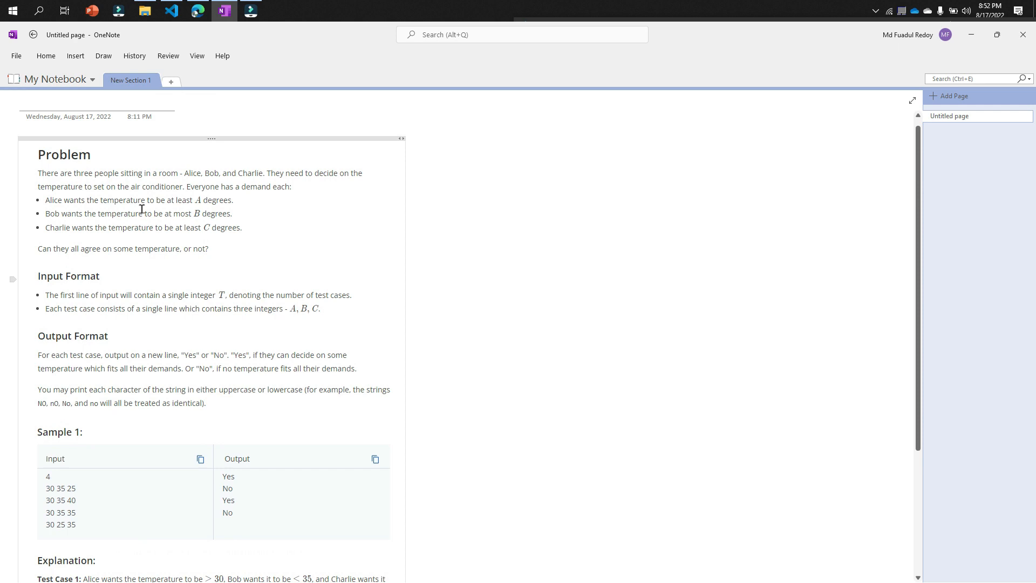
{"action": "mouse_move", "coordinate": [62, 487]}
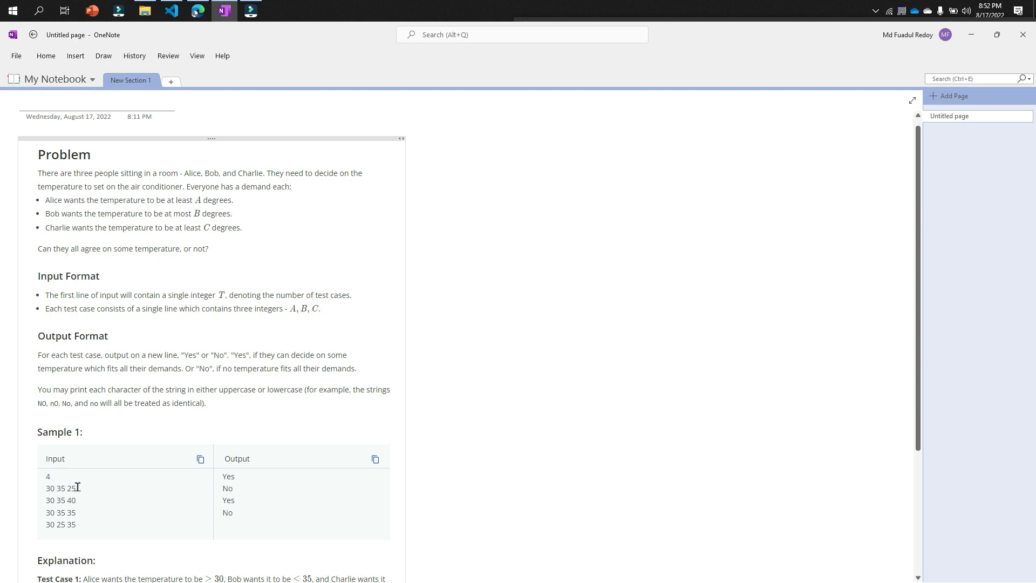
{"action": "mouse_move", "coordinate": [71, 220]}
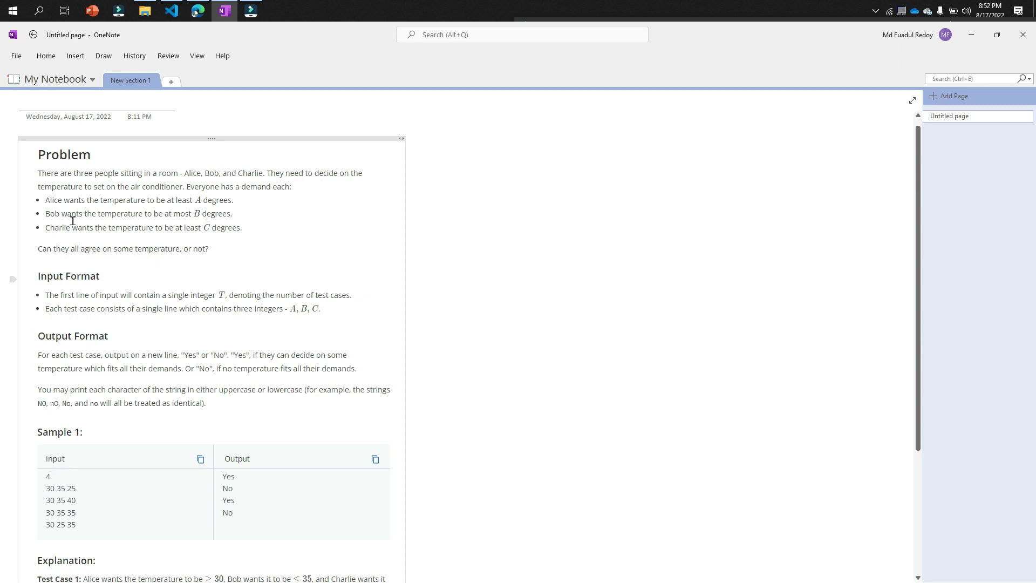
{"action": "mouse_move", "coordinate": [171, 217]}
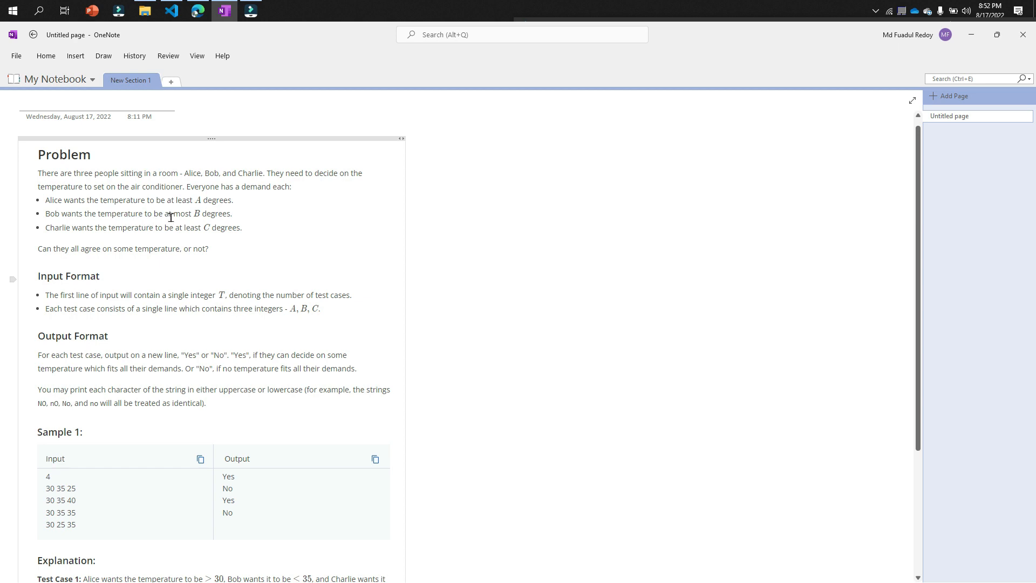
{"action": "mouse_move", "coordinate": [58, 488]}
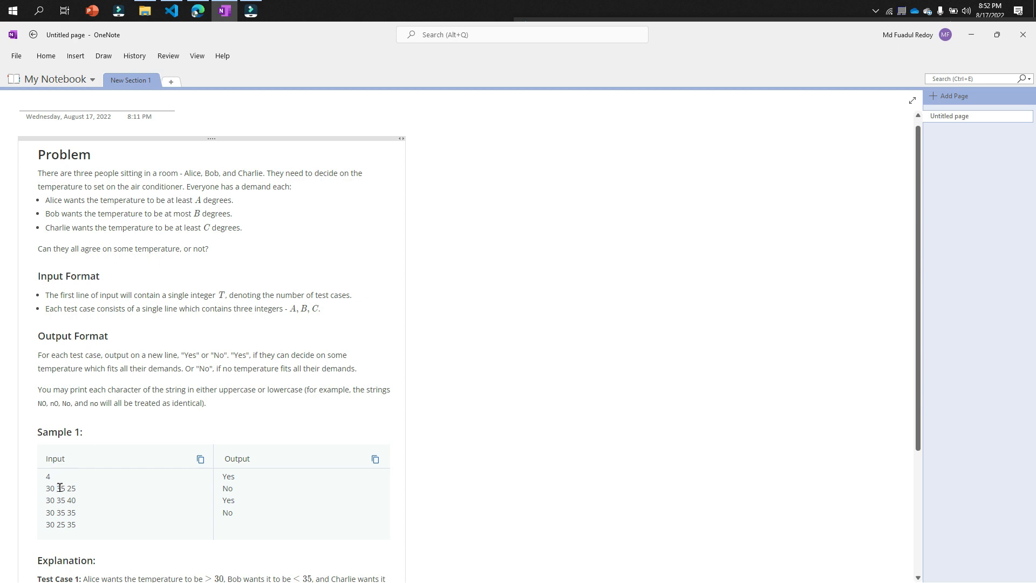
{"action": "mouse_move", "coordinate": [116, 488]}
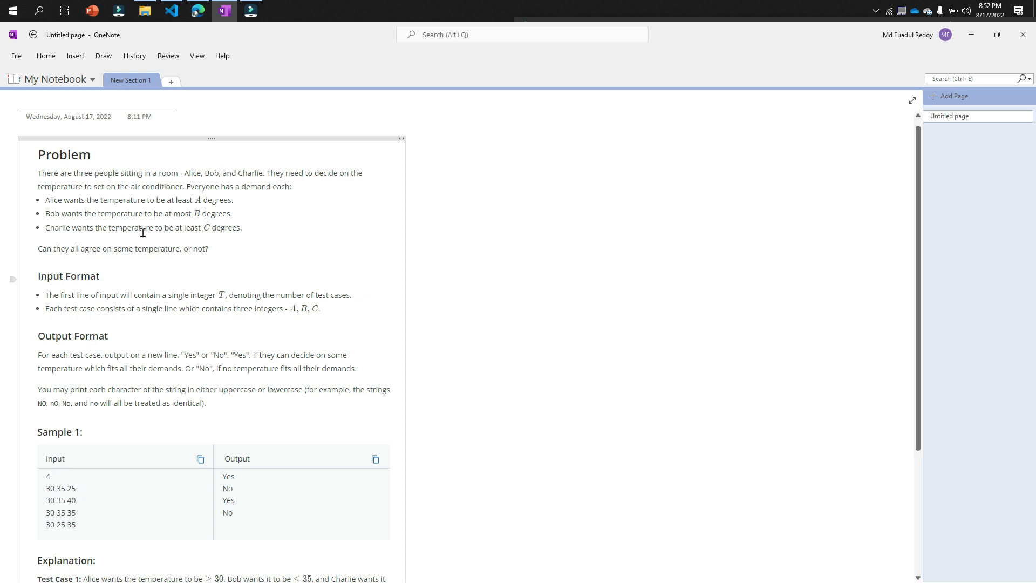
{"action": "mouse_move", "coordinate": [222, 228]}
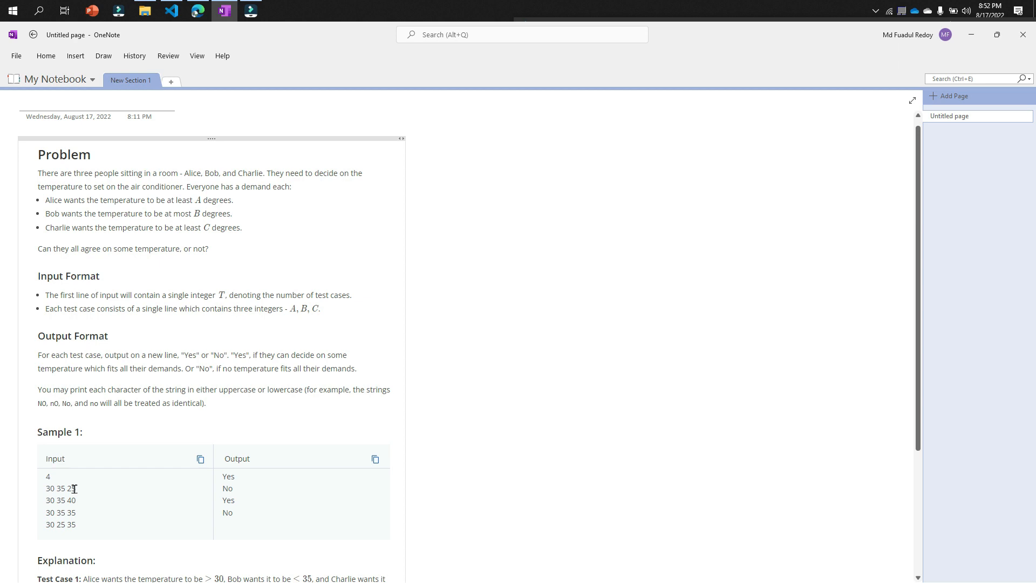
{"action": "scroll", "scroll_direction": "down", "scroll_amount": 3}
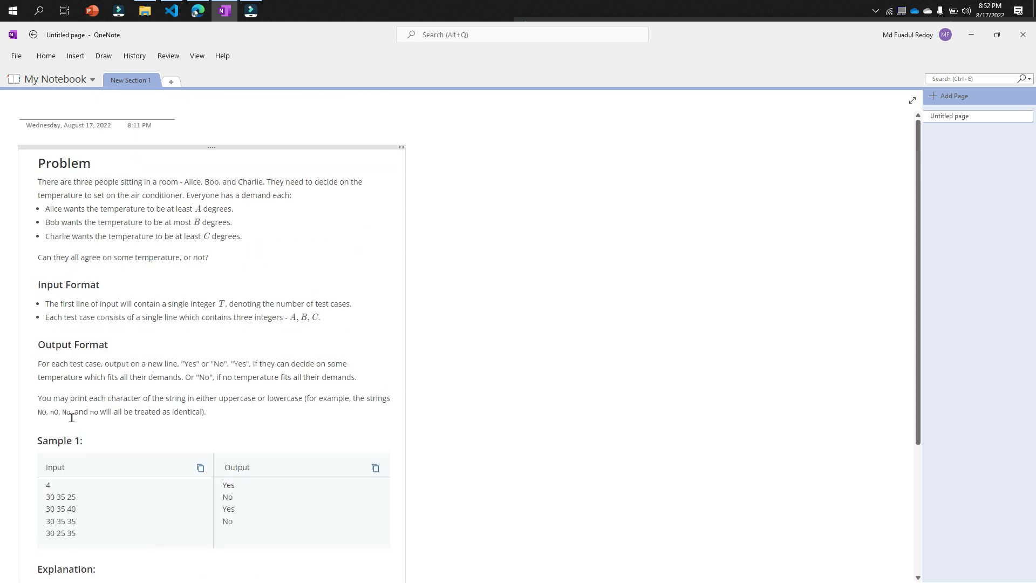
{"action": "mouse_move", "coordinate": [171, 213]}
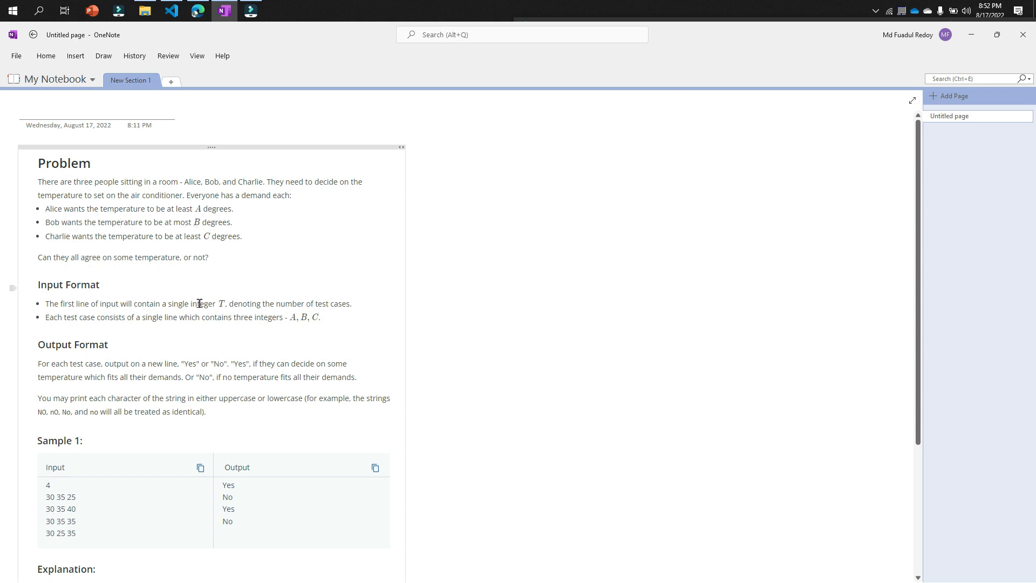
{"action": "mouse_move", "coordinate": [59, 511]}
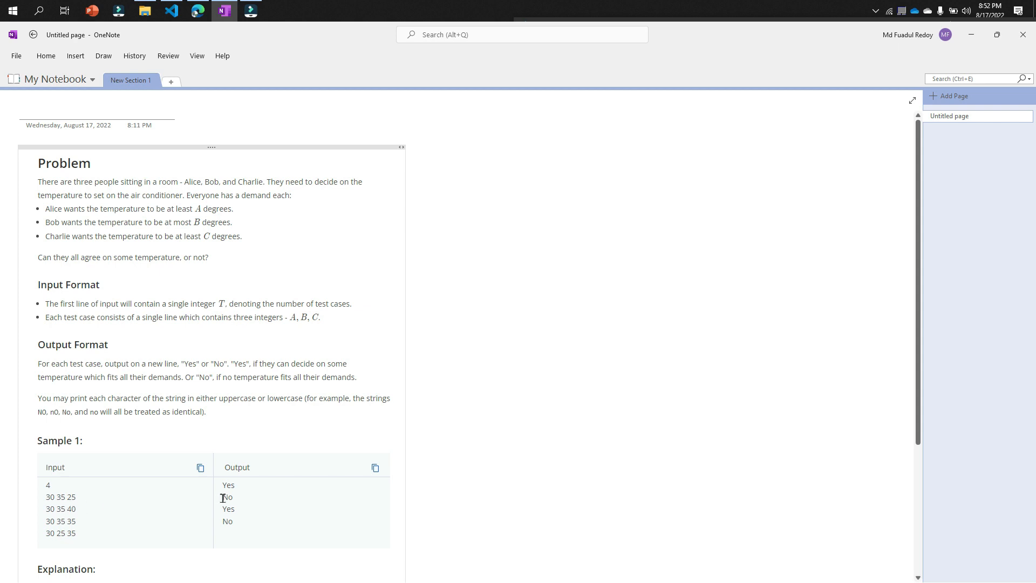
{"action": "scroll", "scroll_direction": "down", "scroll_amount": 3}
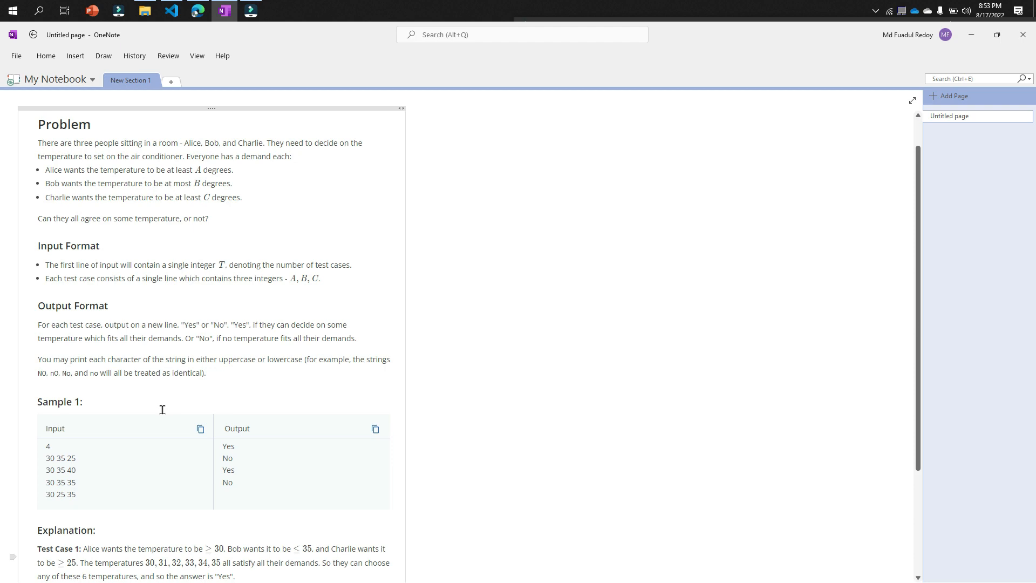
{"action": "mouse_move", "coordinate": [196, 259]}
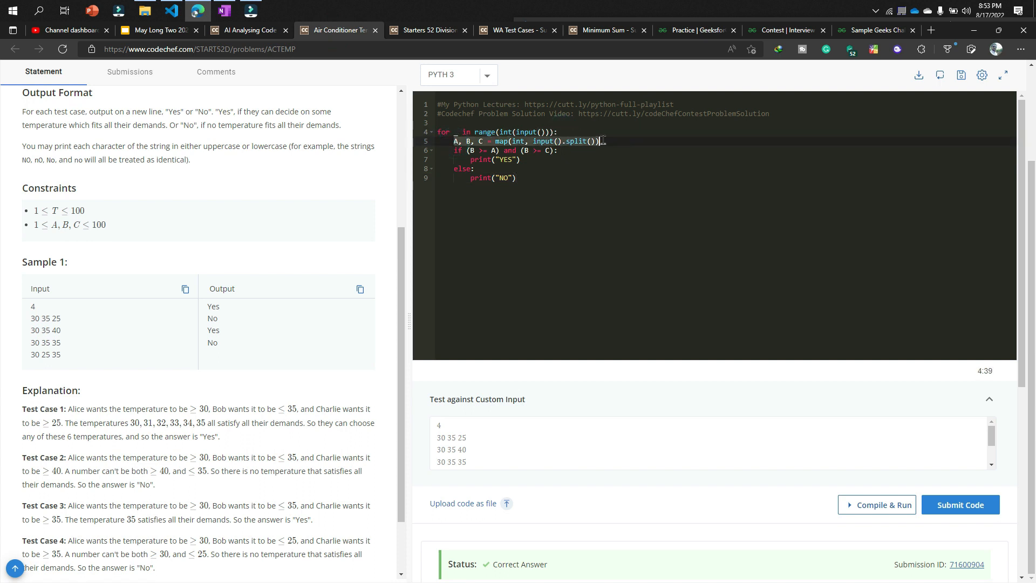
Step: Show 2.py in VS Code and highlight the Python solution lines
{"action": "left_click", "coordinate": [175, 11]}
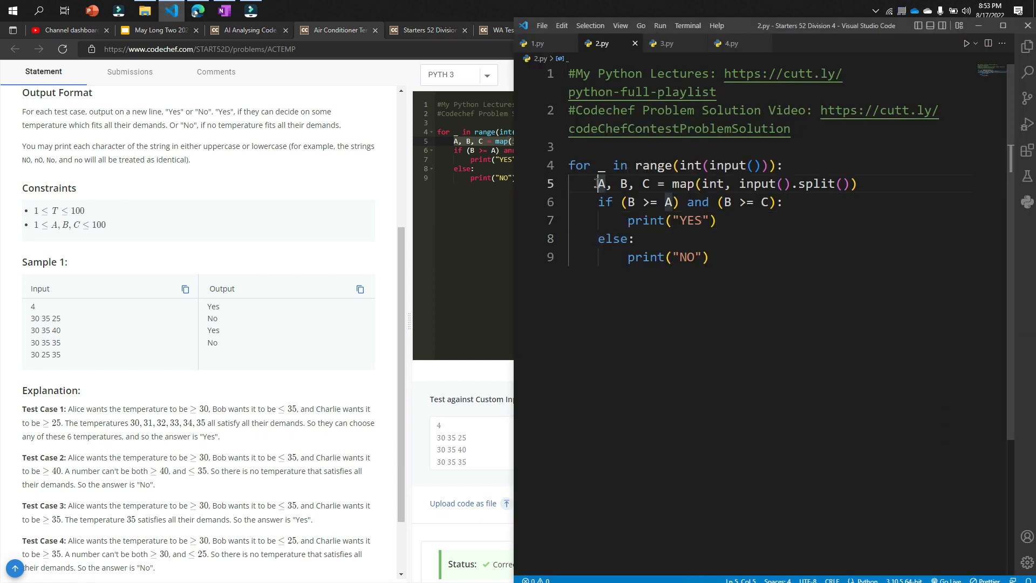
{"action": "left_click_drag", "start_coordinate": [597, 183], "coordinate": [855, 183]}
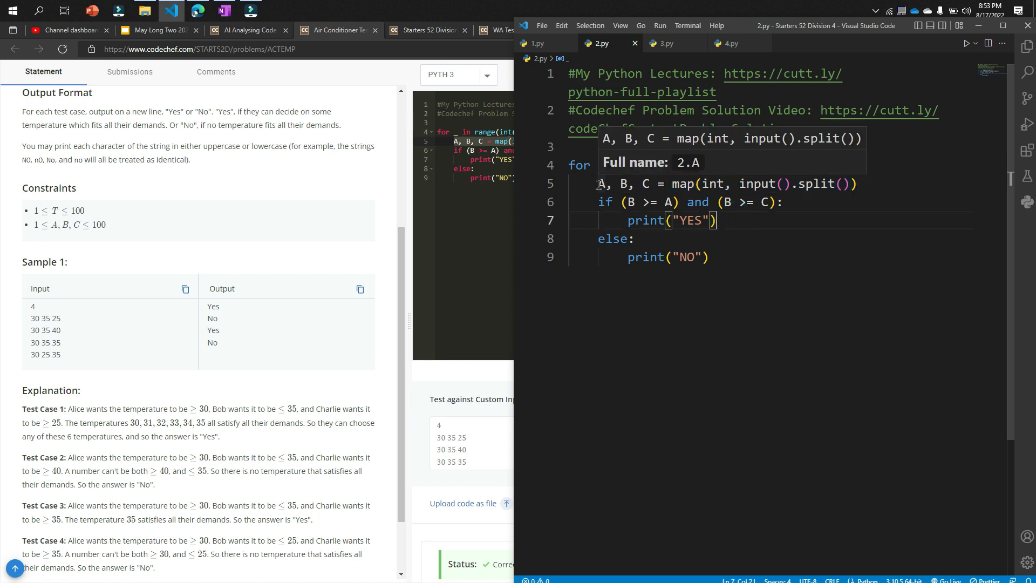
{"action": "left_click", "coordinate": [598, 202]}
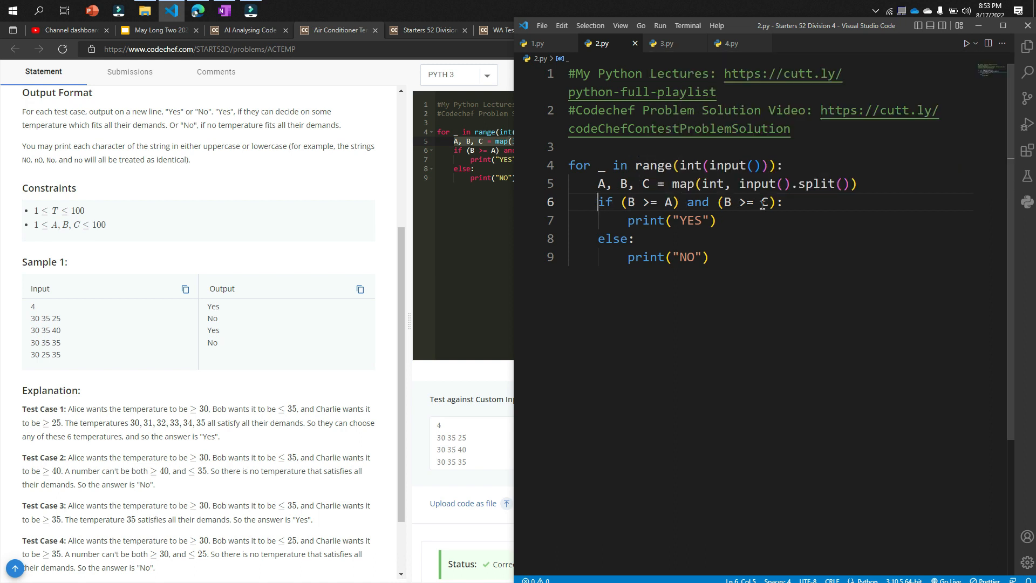
{"action": "left_click_drag", "start_coordinate": [597, 201], "coordinate": [781, 202]}
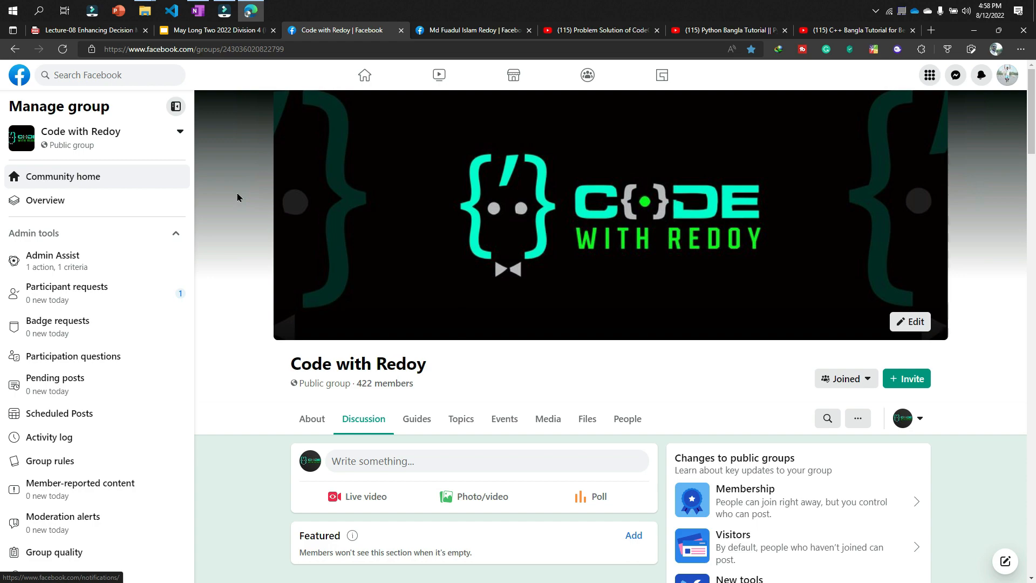
Step: Show the Facebook profile page, then the YouTube CodeChef contest solutions playlist
{"action": "left_click", "coordinate": [473, 31]}
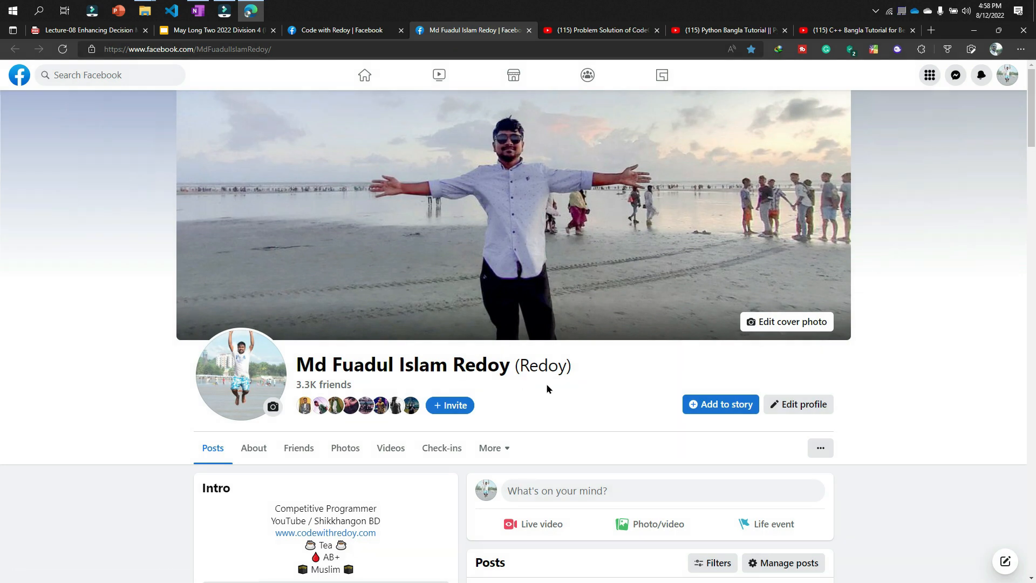
{"action": "mouse_move", "coordinate": [549, 389]}
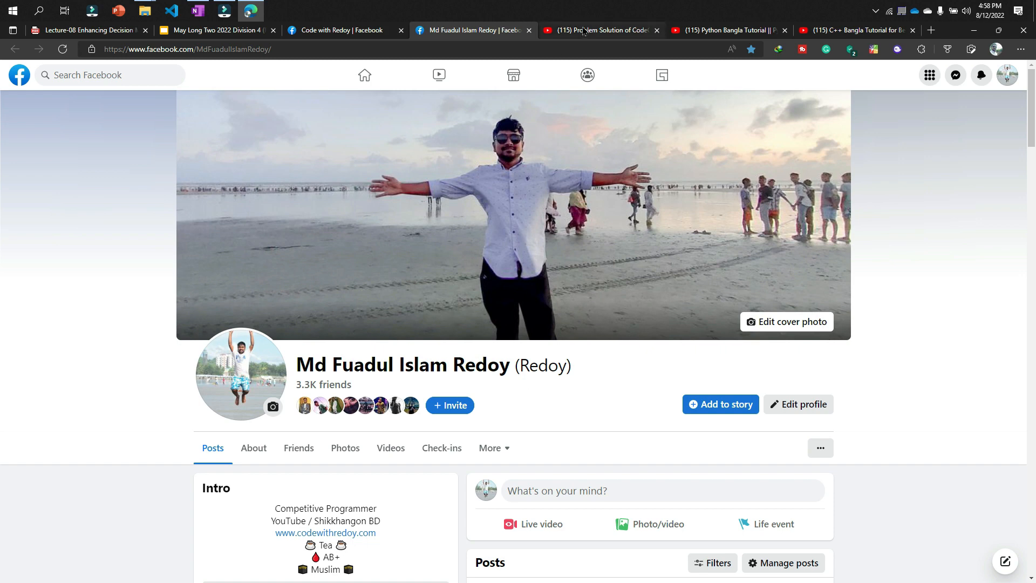
{"action": "left_click", "coordinate": [600, 30]}
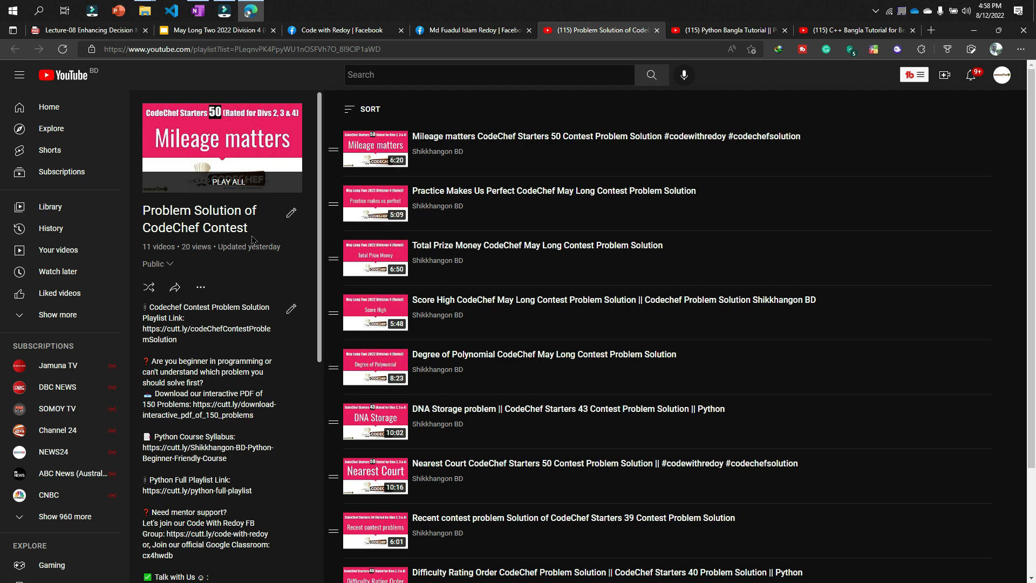
{"action": "mouse_move", "coordinate": [421, 211]}
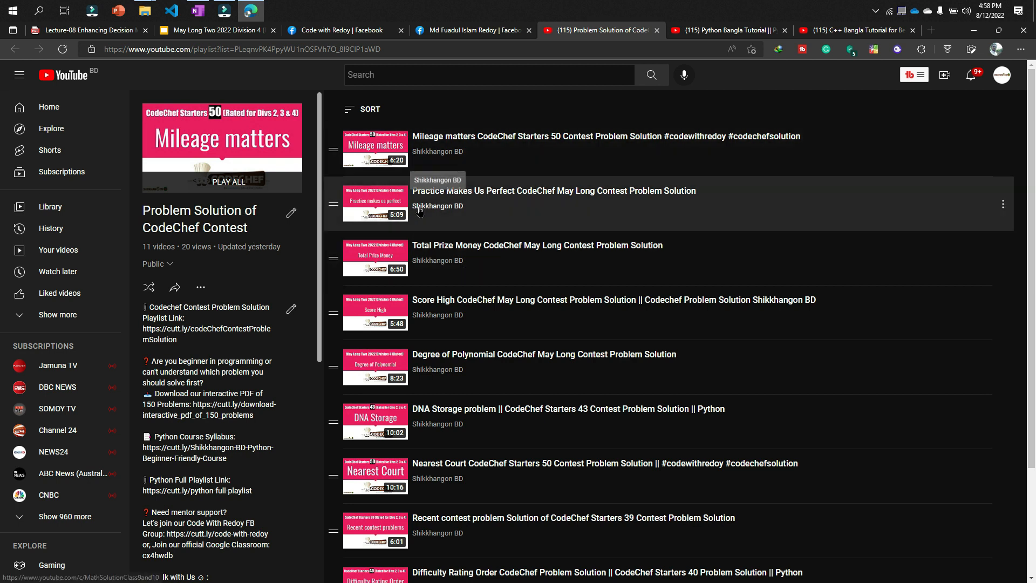
{"action": "mouse_move", "coordinate": [443, 256]}
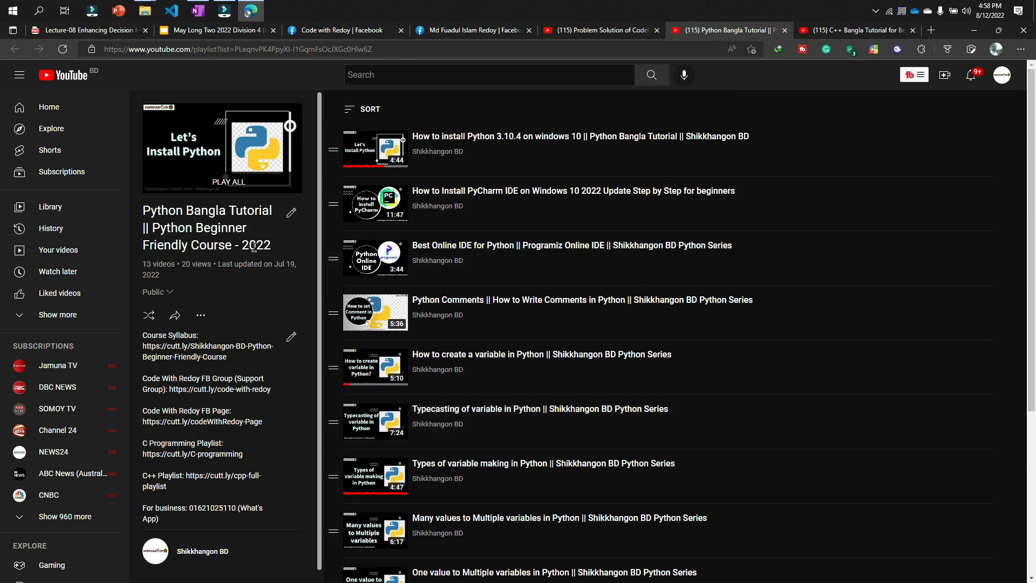
{"action": "mouse_move", "coordinate": [254, 91]}
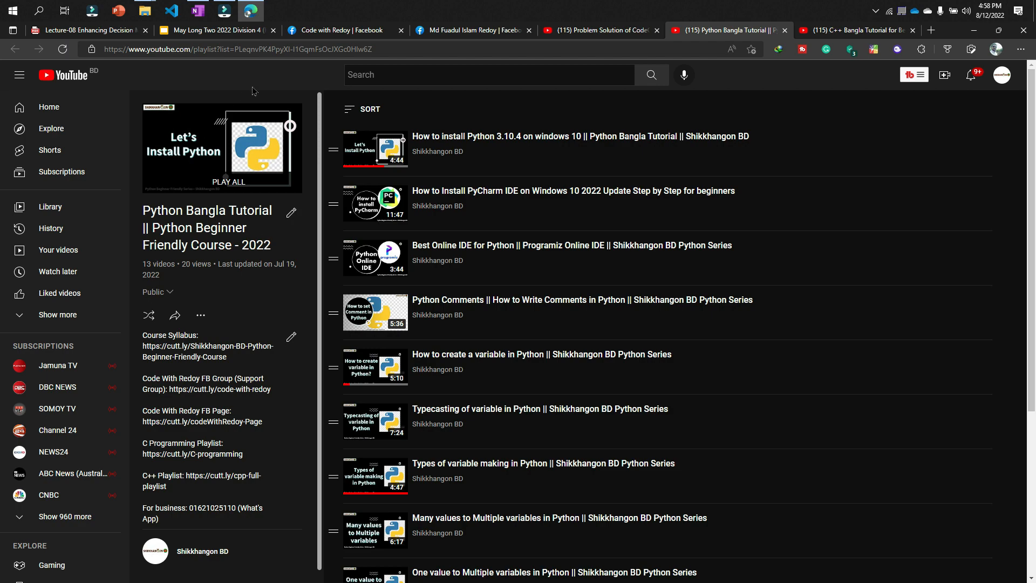
Step: Switch to the C++ Bangla Tutorial for Beginners playlist and browse its videos
{"action": "left_click", "coordinate": [857, 30]}
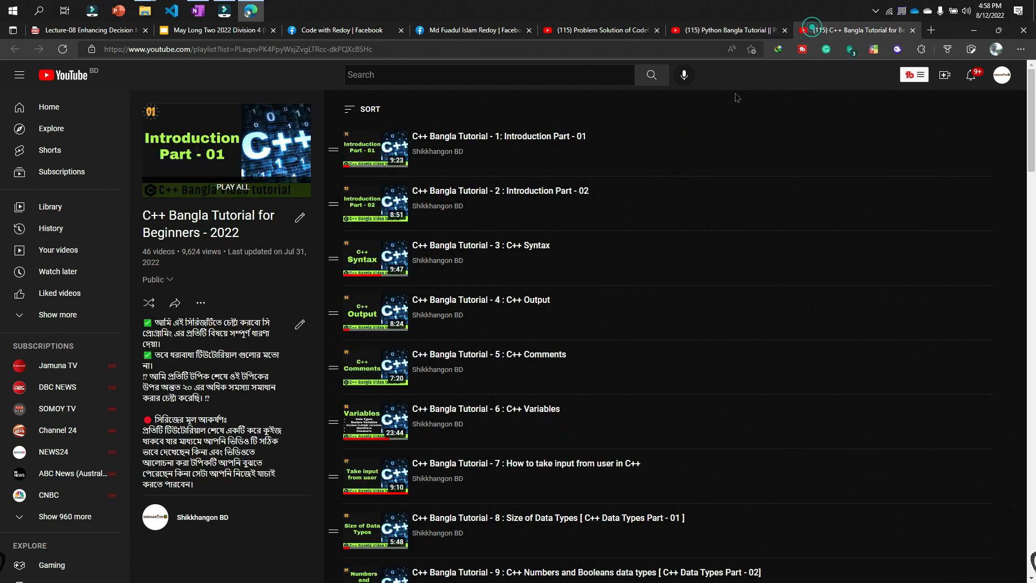
{"action": "scroll", "scroll_direction": "down", "scroll_amount": 3}
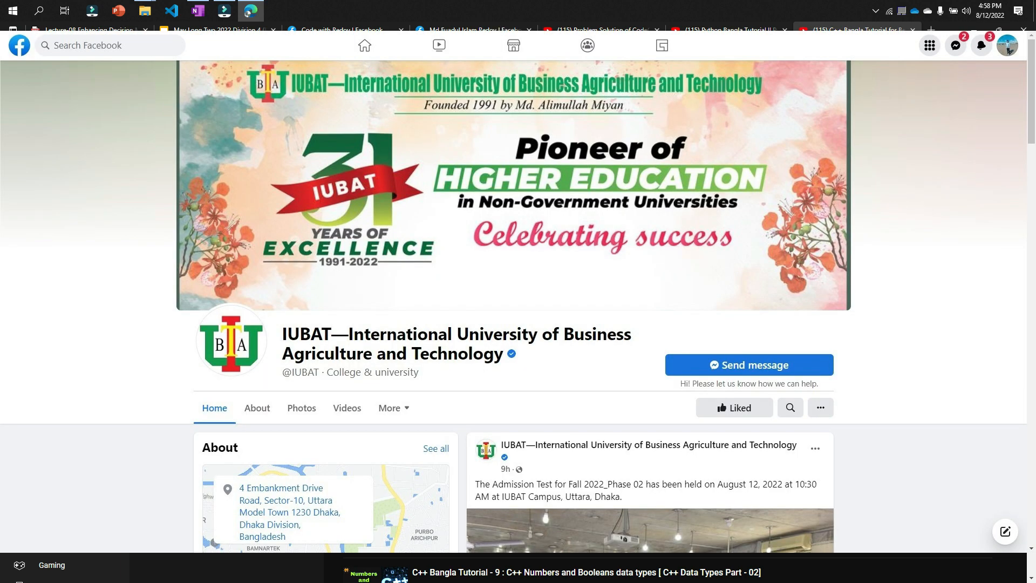
Step: Return to the C++ Bangla tutorial playlist and scroll to the channel name below its description
{"action": "left_click", "coordinate": [857, 31]}
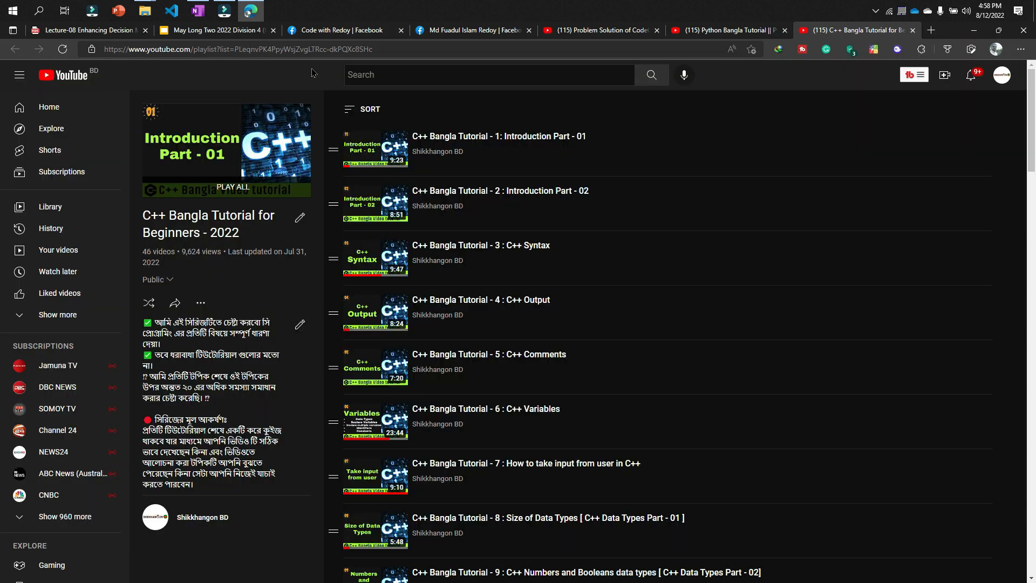
{"action": "mouse_move", "coordinate": [479, 226]}
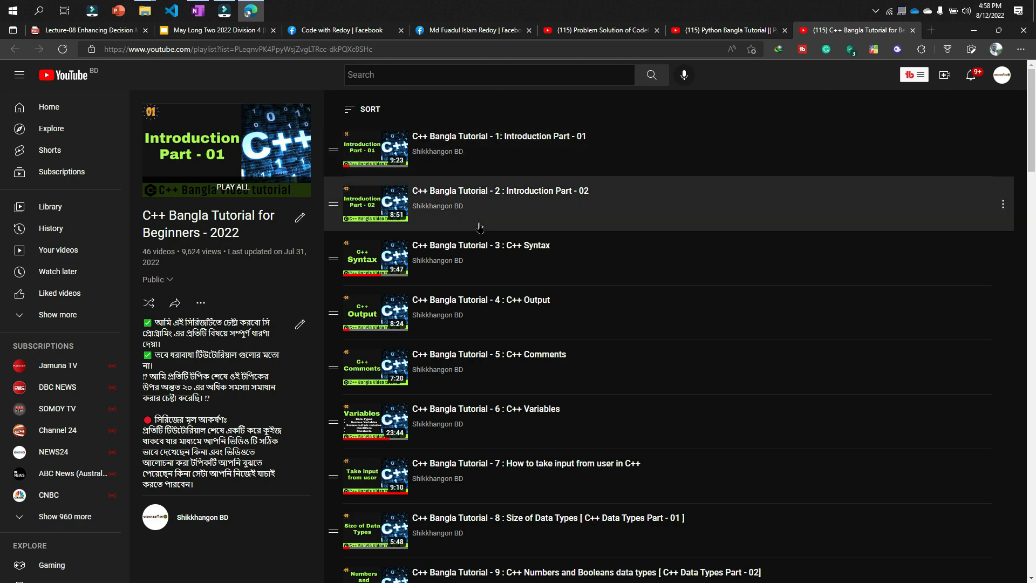
{"action": "scroll", "scroll_direction": "down", "scroll_amount": 3}
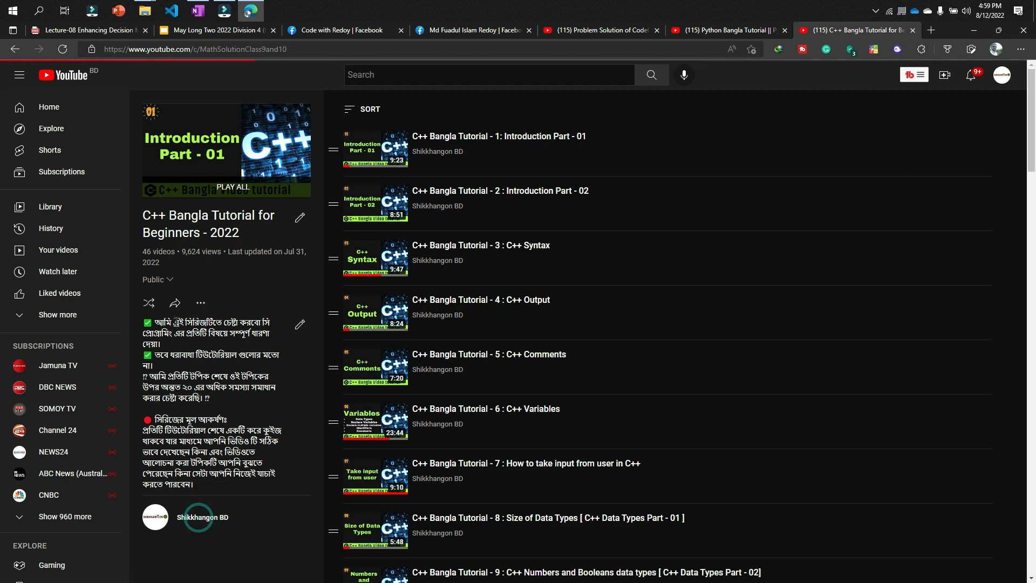
Step: Open the Shikkhangon BD channel page and show its created playlists section
{"action": "left_click", "coordinate": [203, 517]}
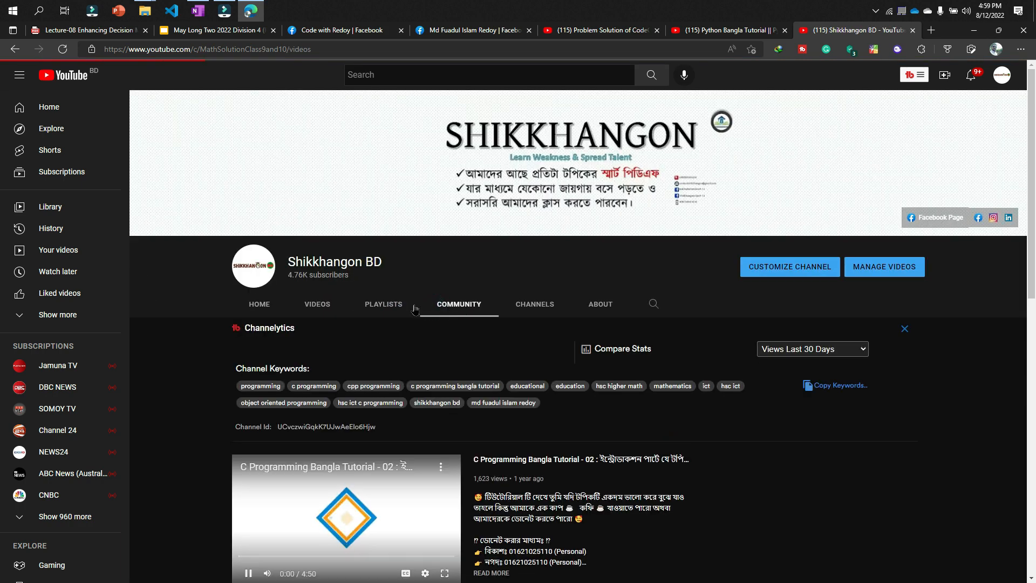
{"action": "left_click", "coordinate": [383, 305]}
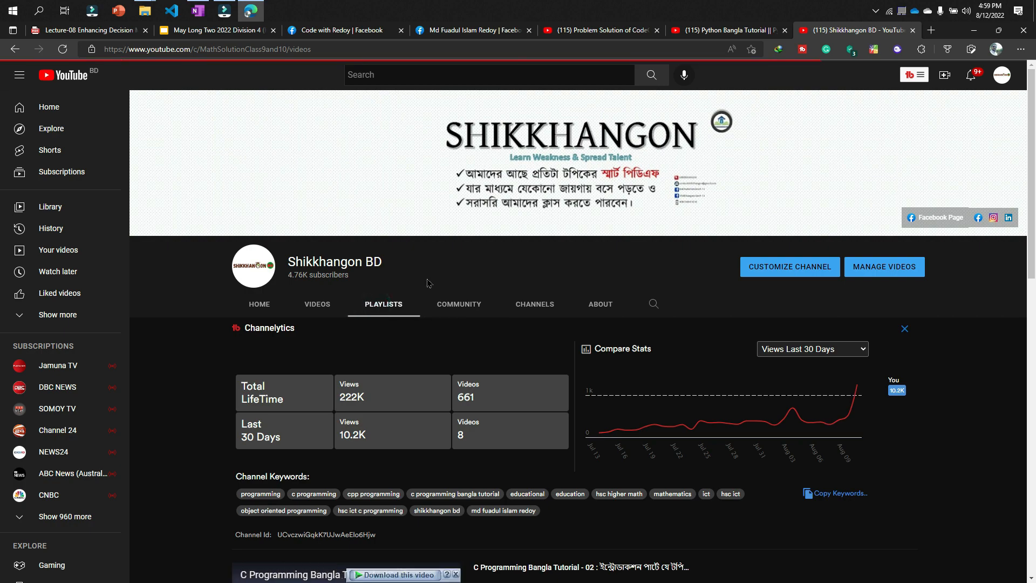
{"action": "left_click", "coordinate": [904, 328]}
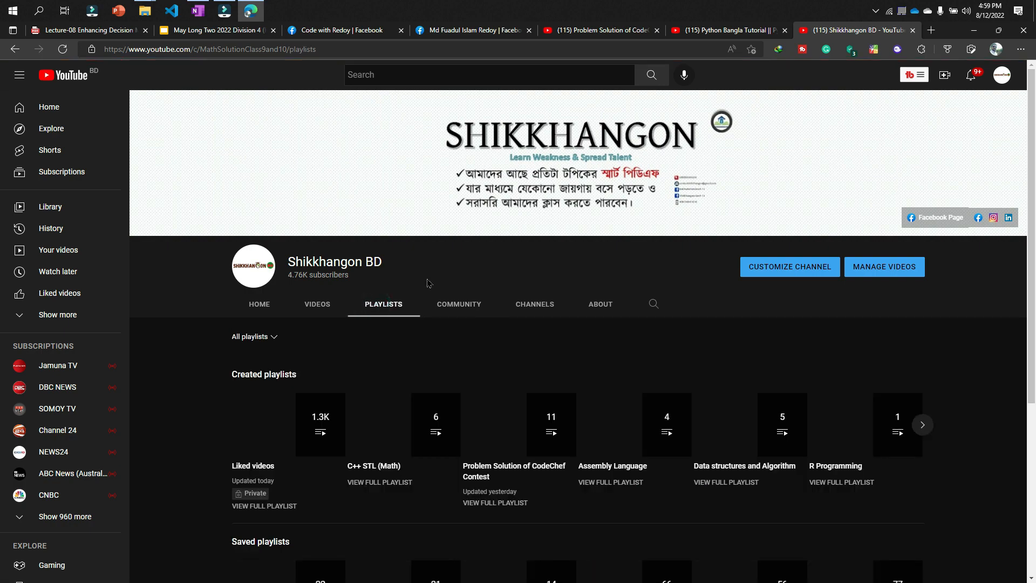